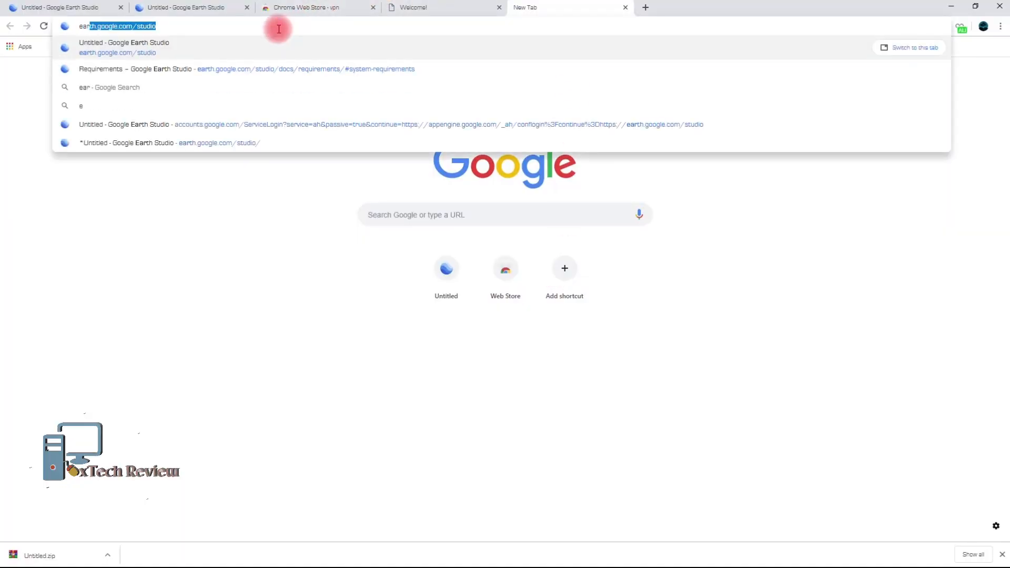
Load earth.google.com/studio in the new Chrome tab.
key(Enter)
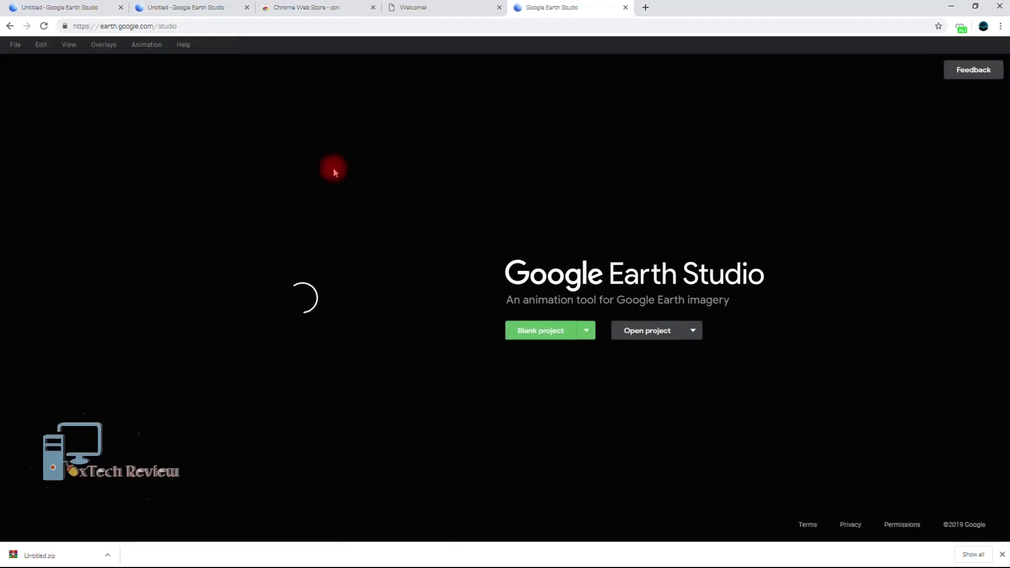
Begin a Quick Start project from the Spiral template.
click(587, 331)
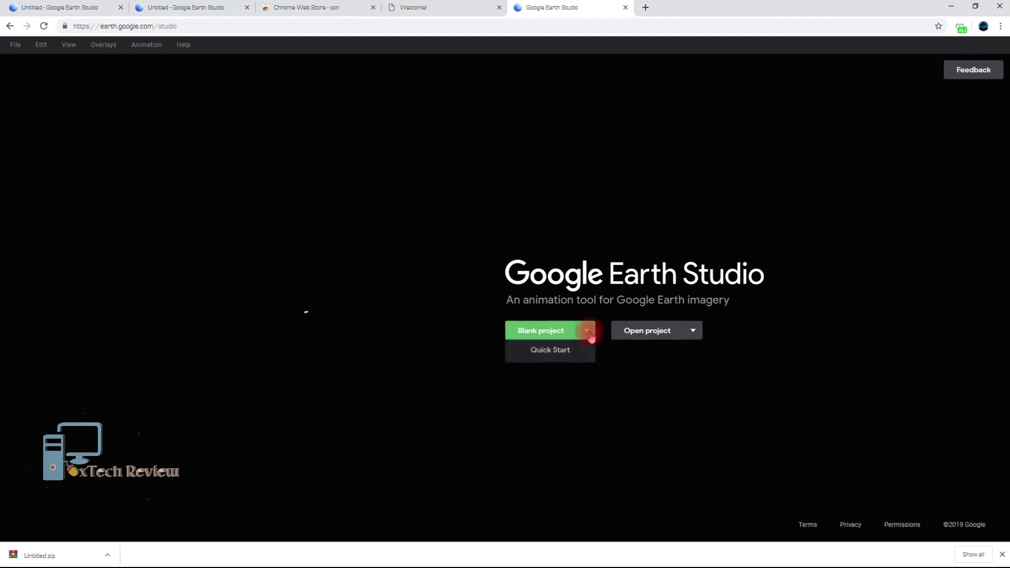
click(549, 352)
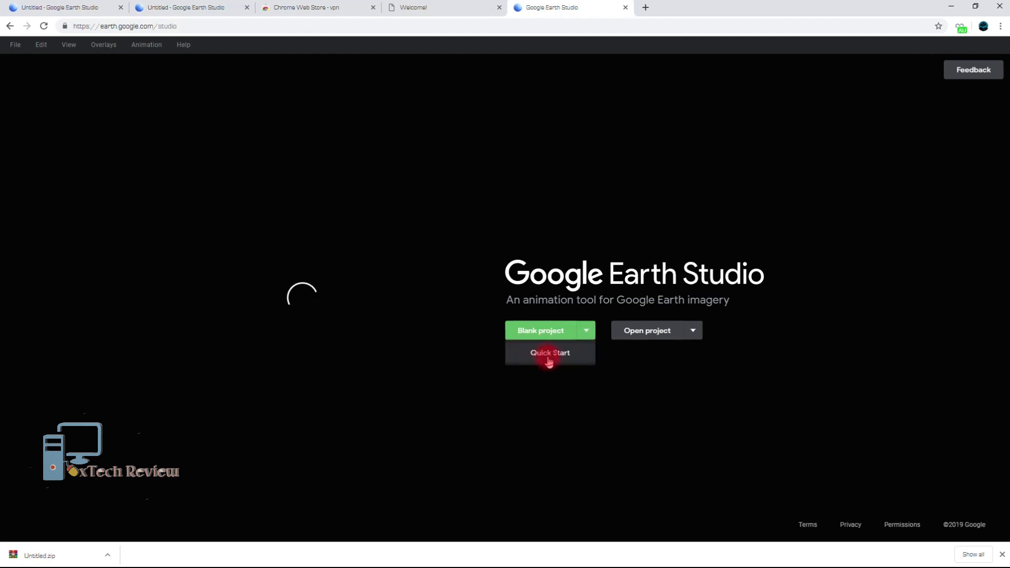
click(550, 352)
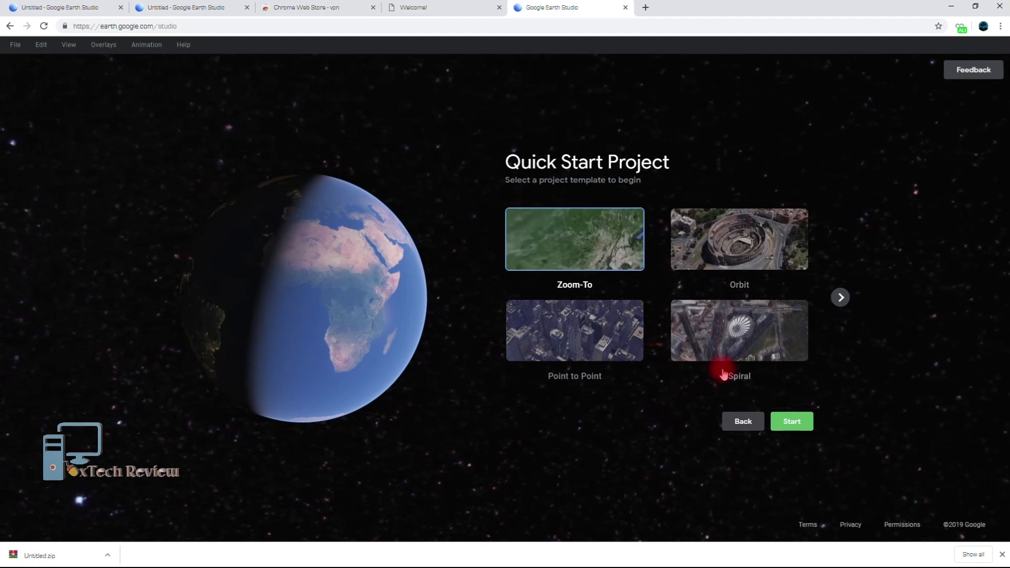
click(739, 331)
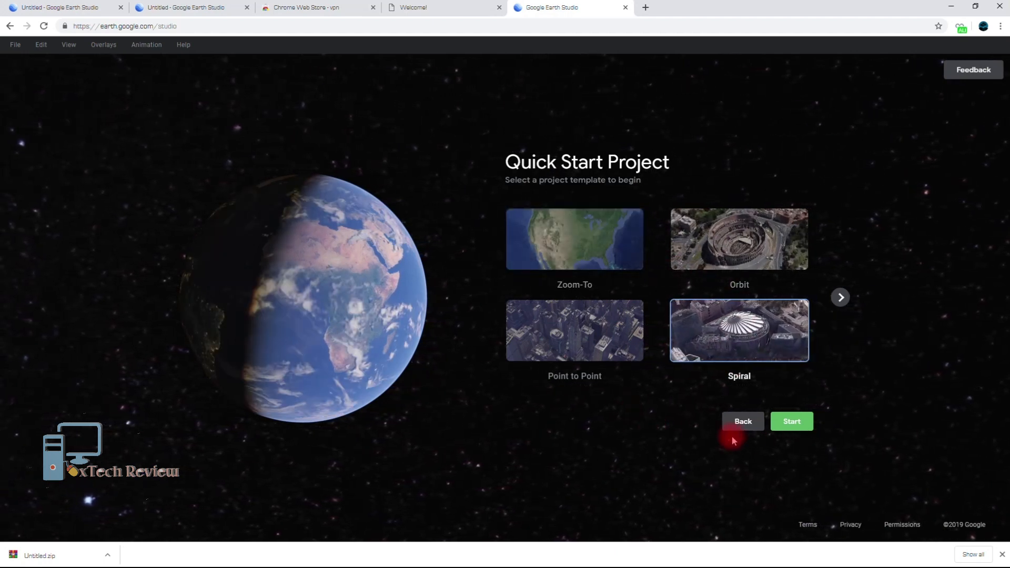
click(792, 421)
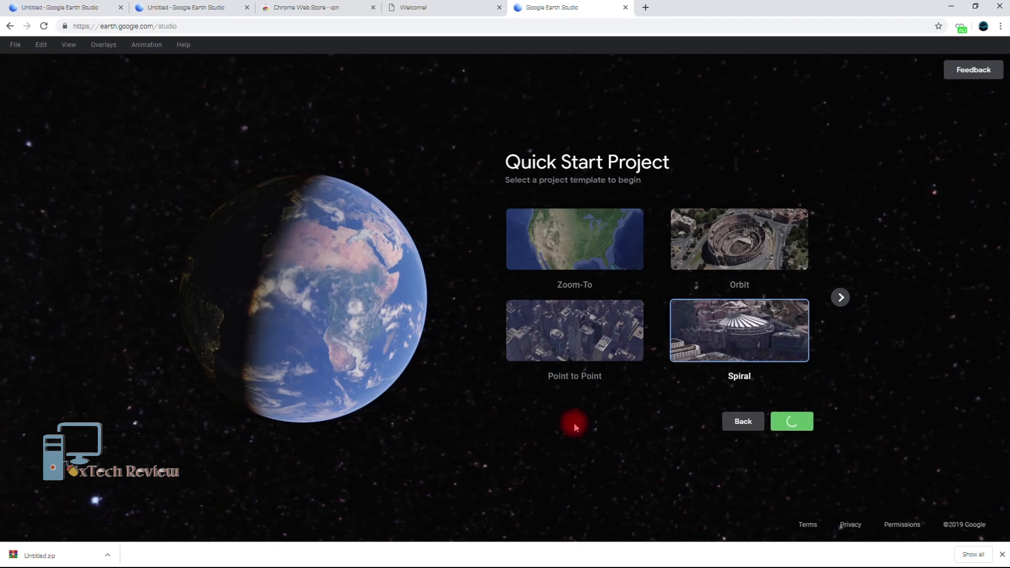
click(791, 421)
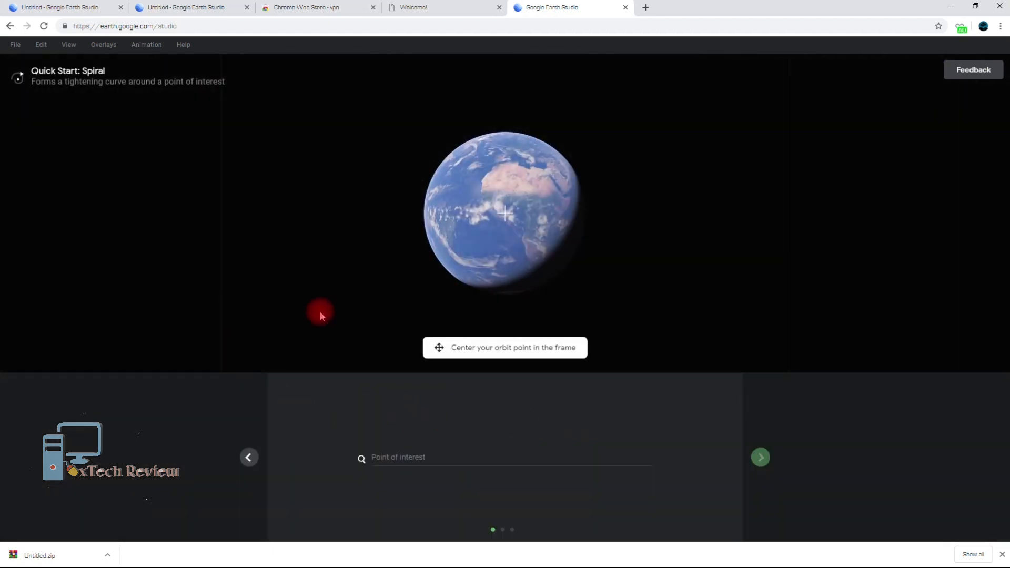
Search 'ei' and set the Eiffel Tower, Paris as the point of interest, then continue.
click(416, 462)
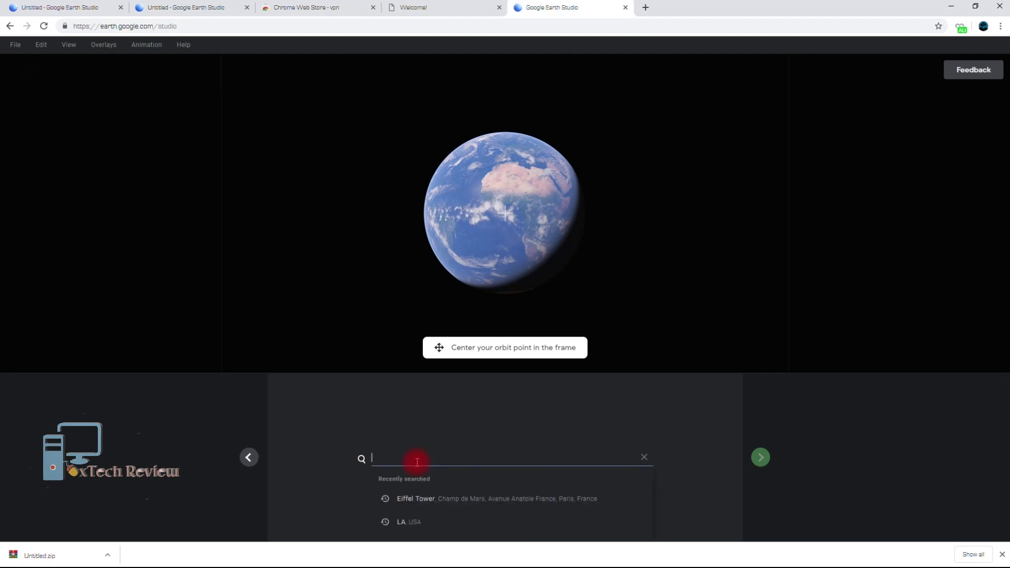
text(eif)
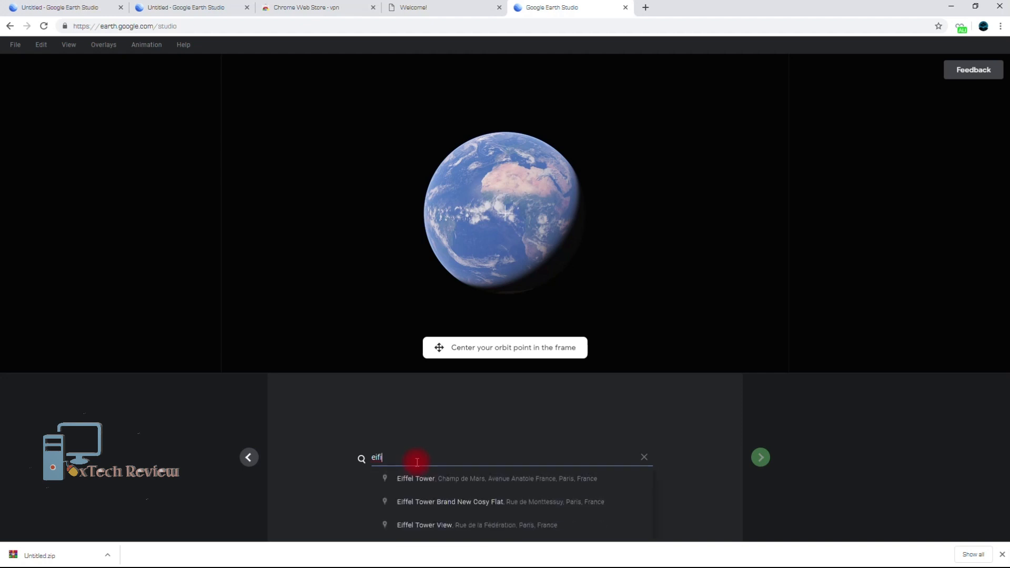
click(432, 479)
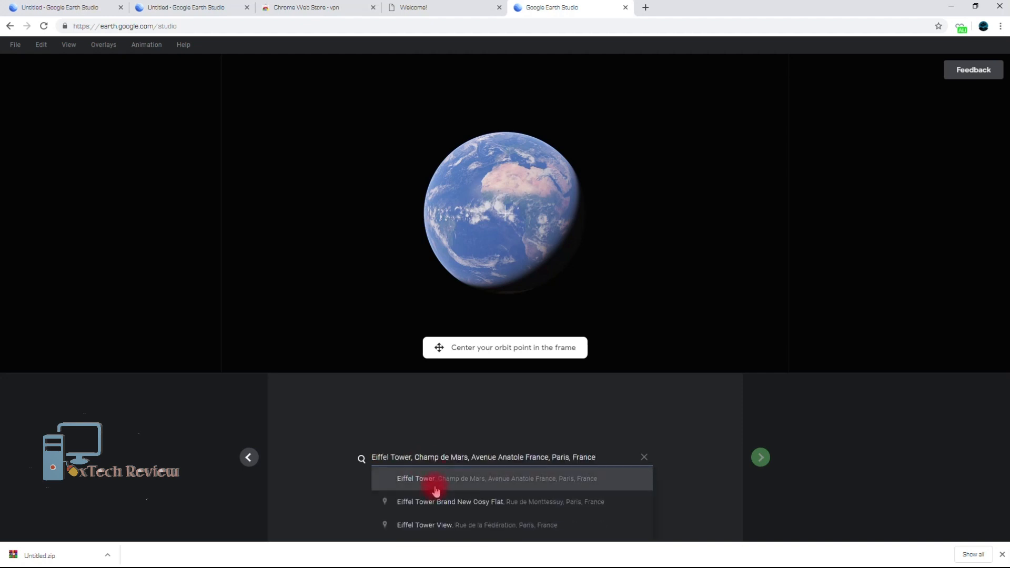
click(436, 478)
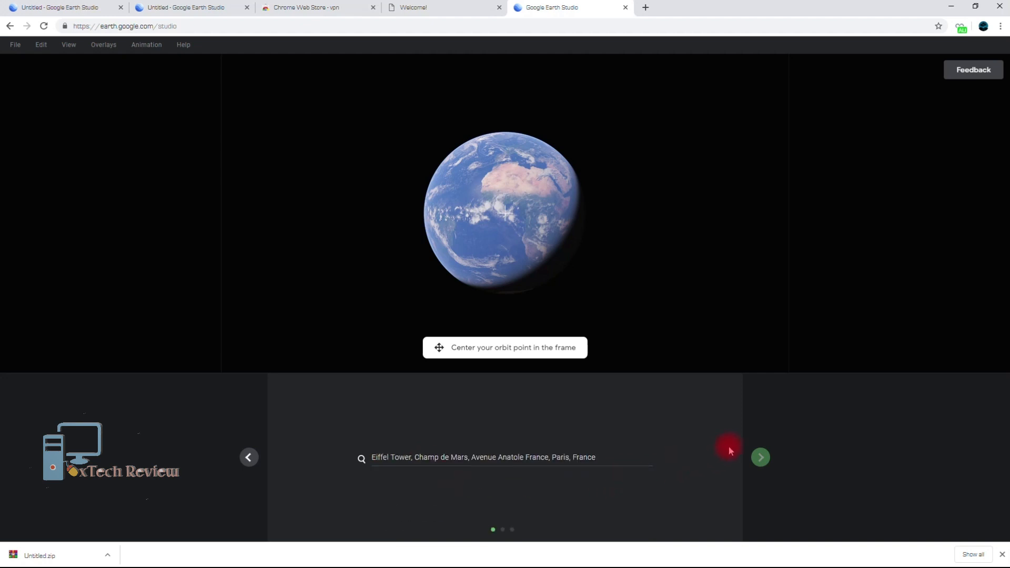
click(760, 457)
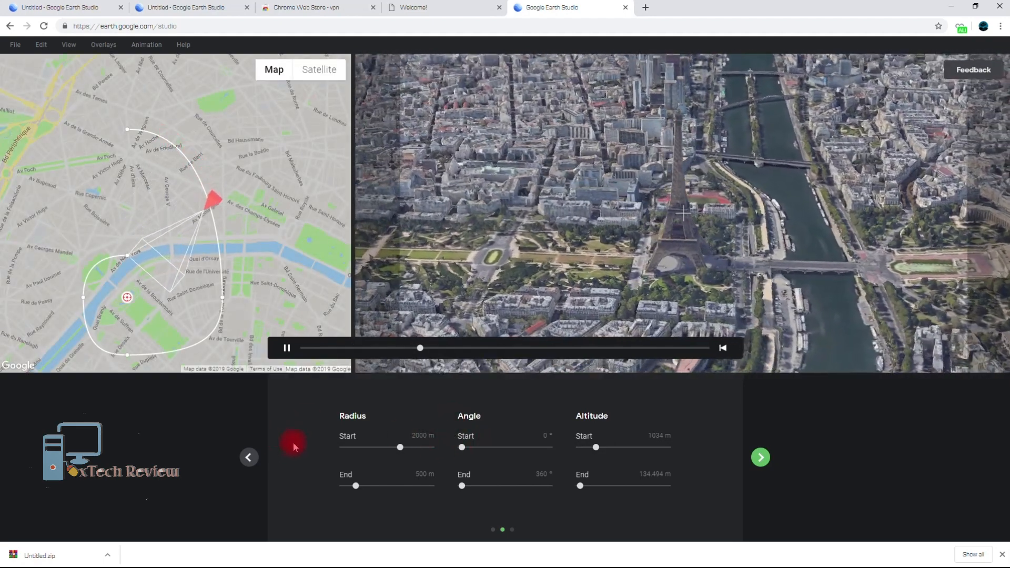
mouse_move(371, 468)
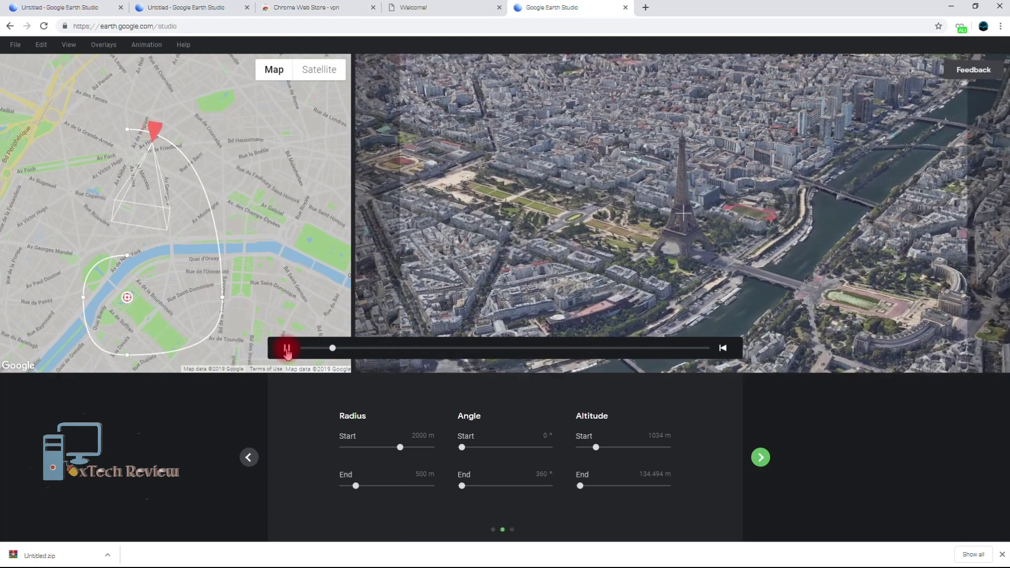
Pause the spiral preview and keep the default radius, angle and altitude.
click(286, 347)
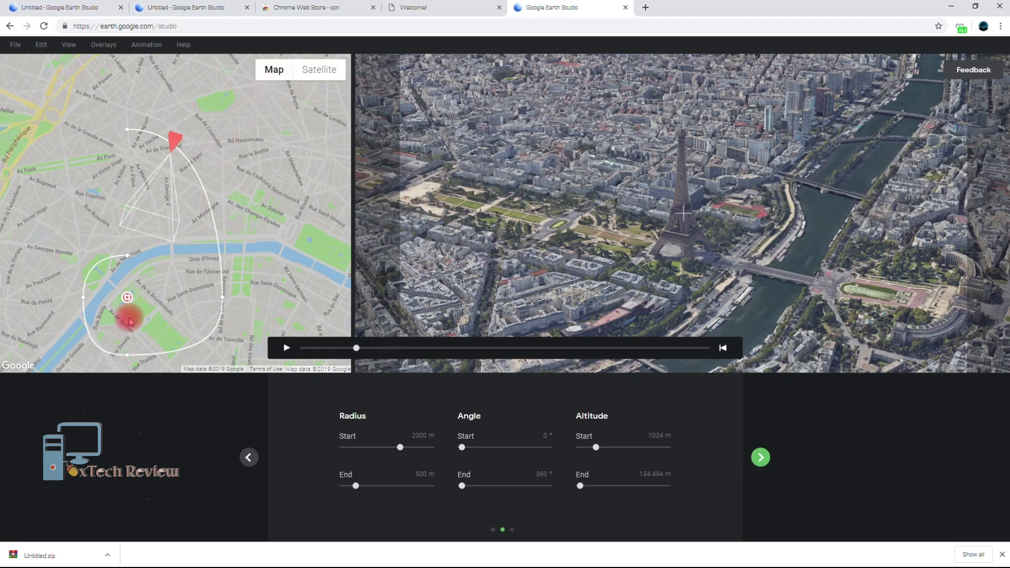
click(69, 44)
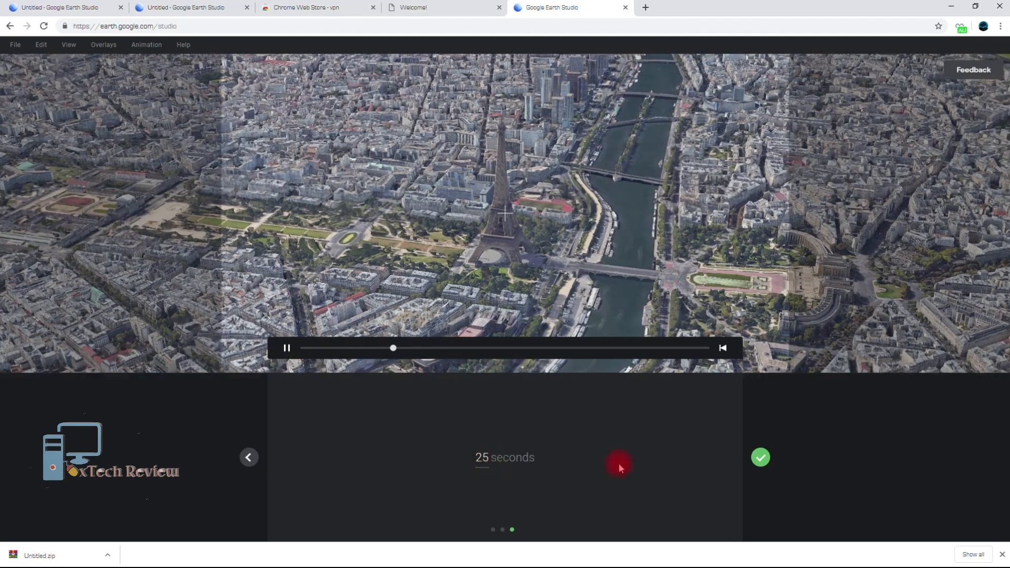
Finish Quick Start, play and pause the 25-second camera animation, then go to Render.
click(762, 457)
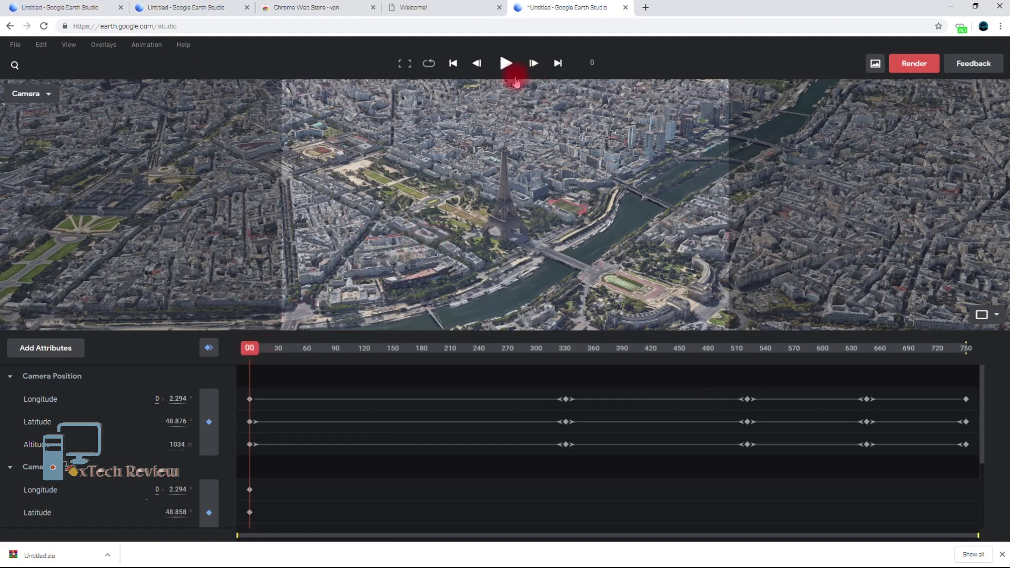
click(506, 63)
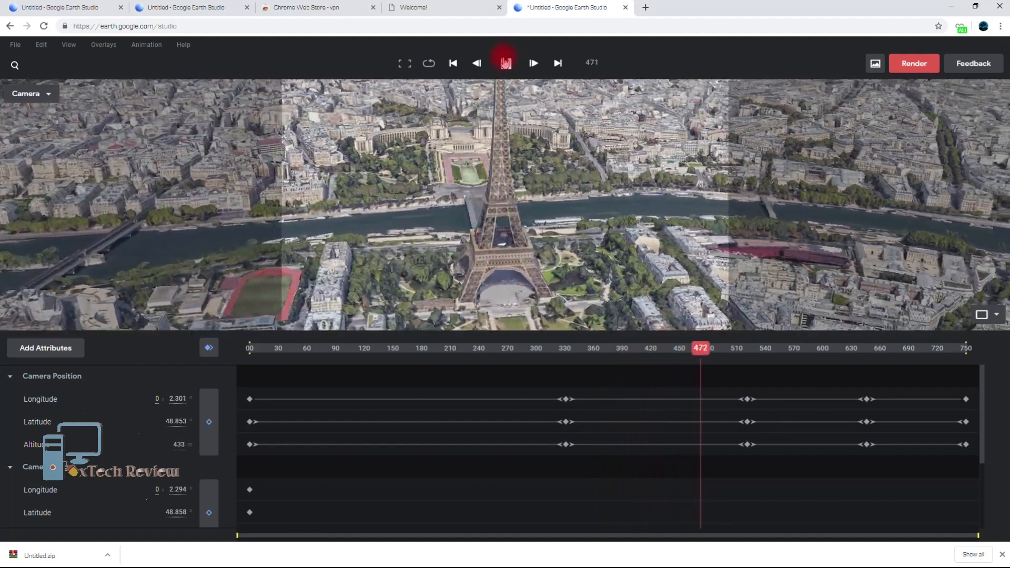
click(505, 63)
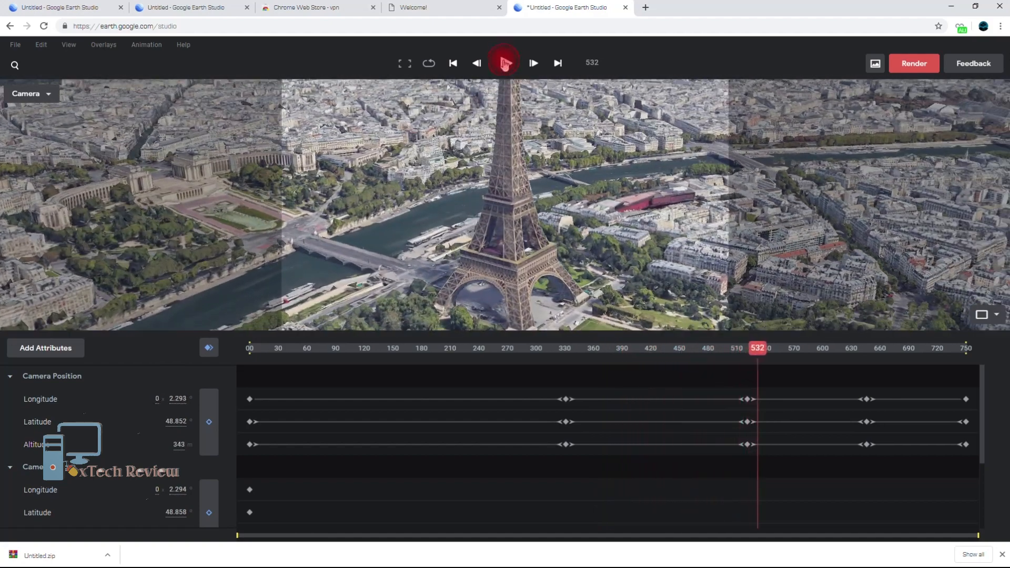
click(914, 63)
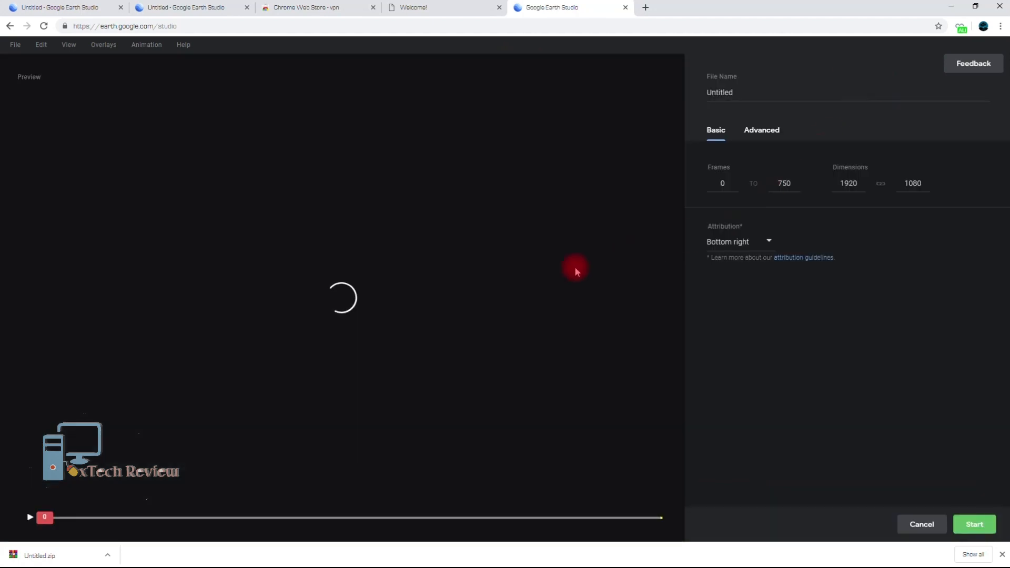
mouse_move(547, 255)
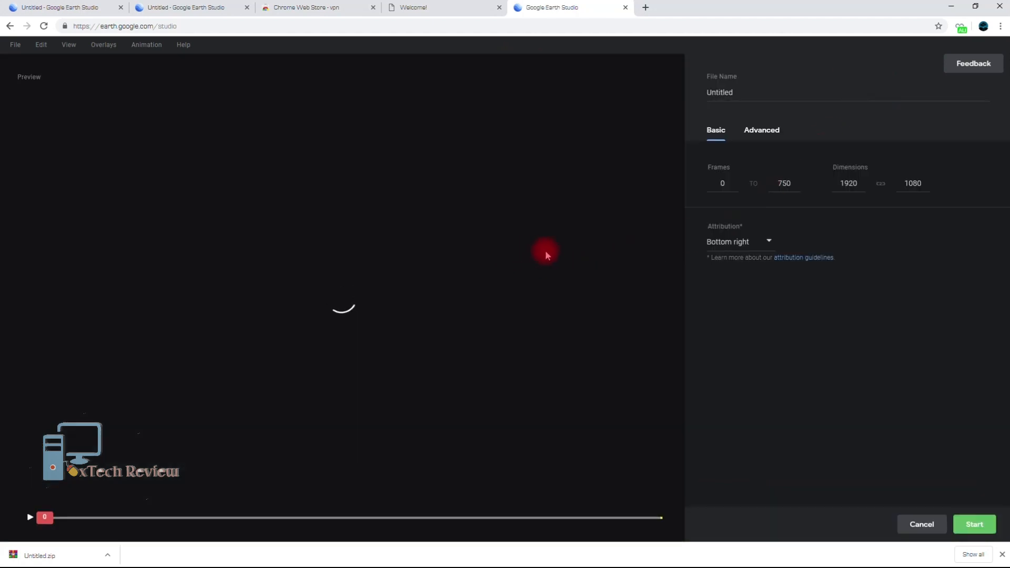
In Advanced settings name the file 'Project eifel', include 3D Tracking Data and start the render.
click(31, 518)
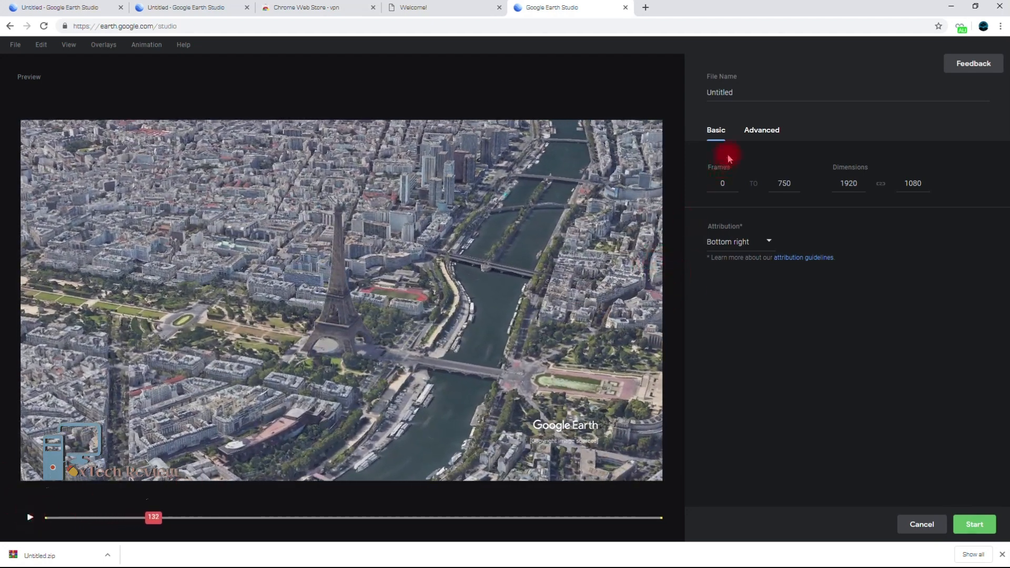
click(762, 131)
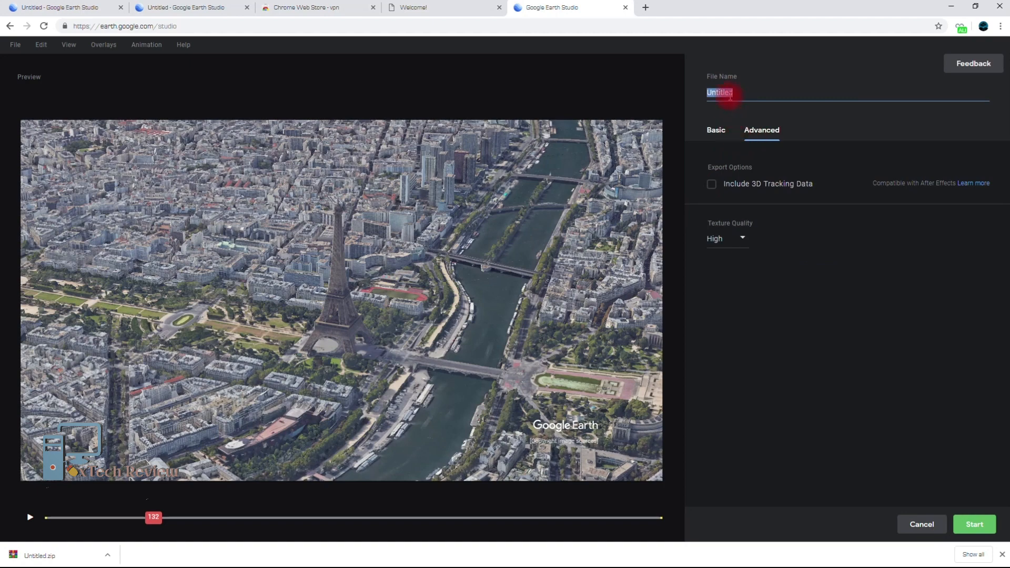
text(Project eifel)
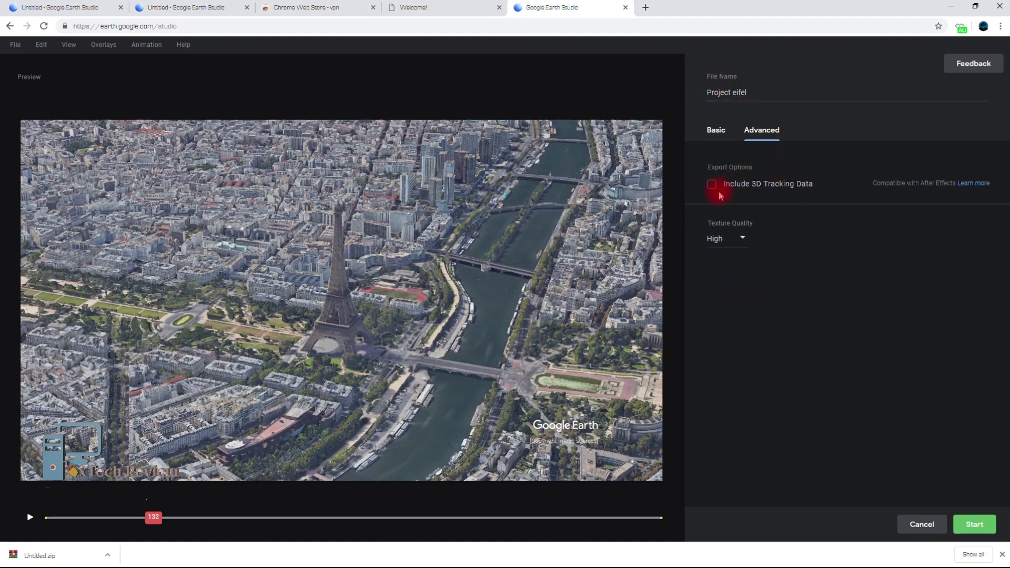
click(711, 183)
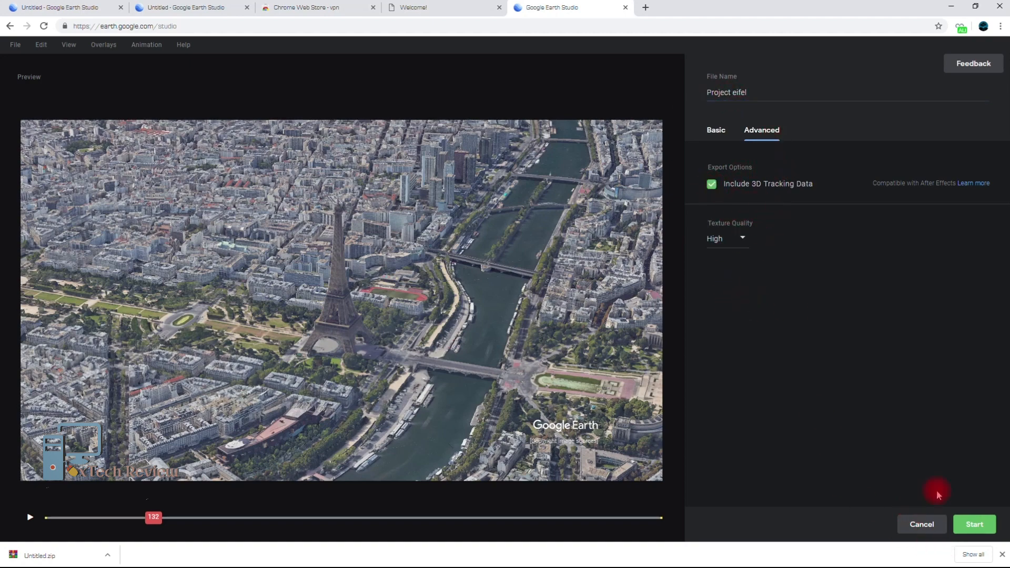
mouse_move(771, 203)
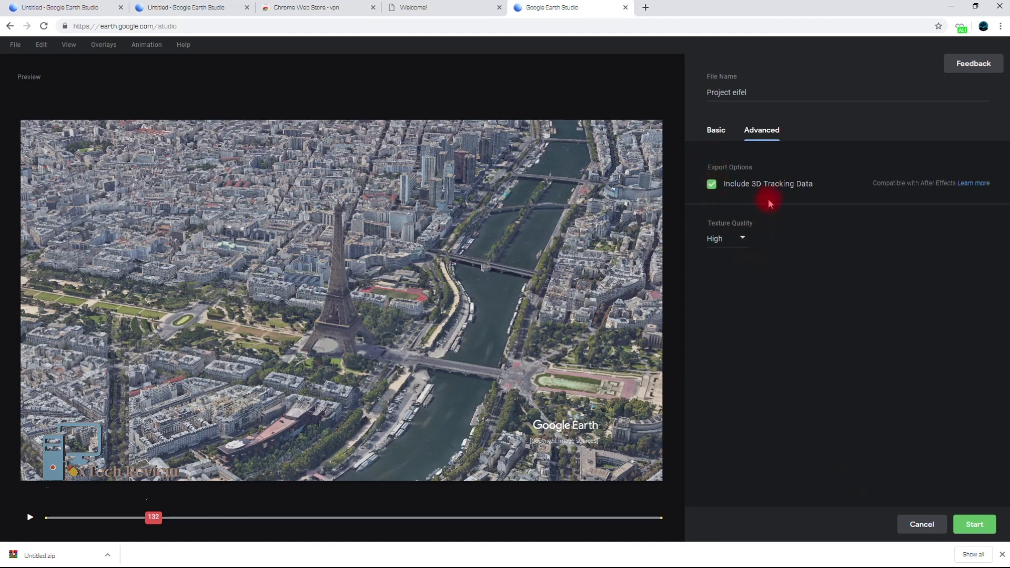
mouse_move(878, 370)
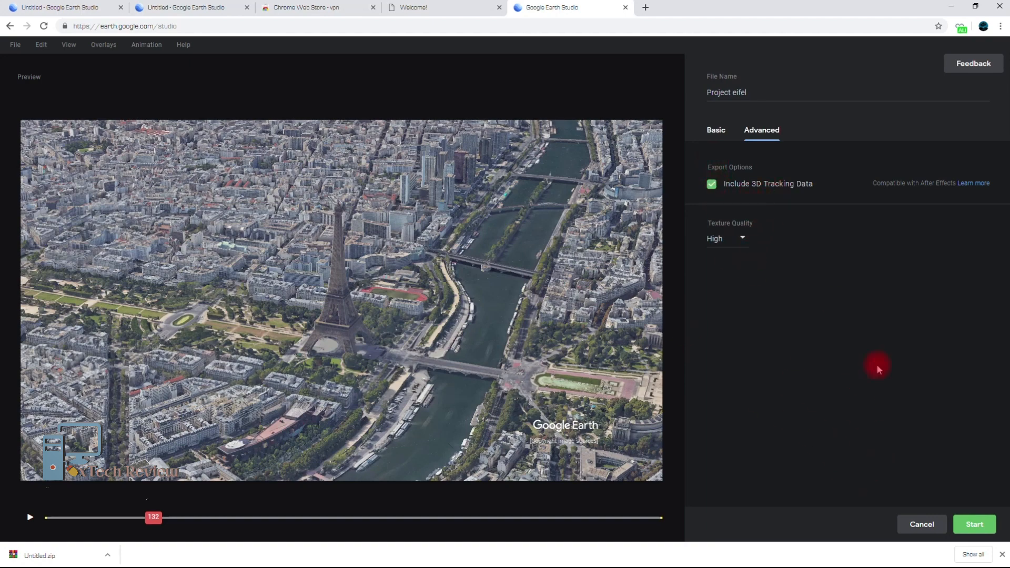
click(975, 524)
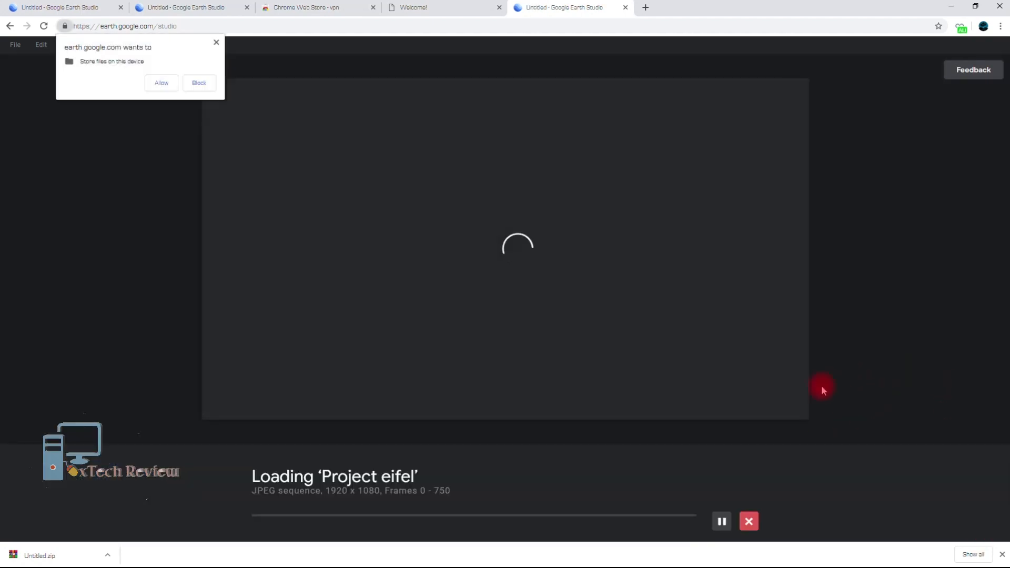
Allow the site to store files so rendering of frames 0–750 proceeds.
click(162, 83)
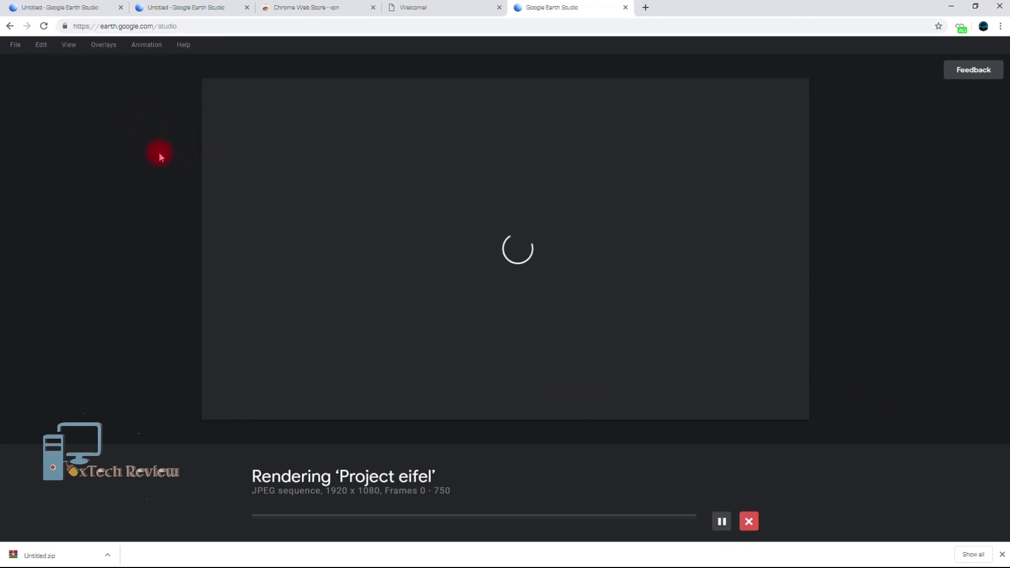
mouse_move(247, 349)
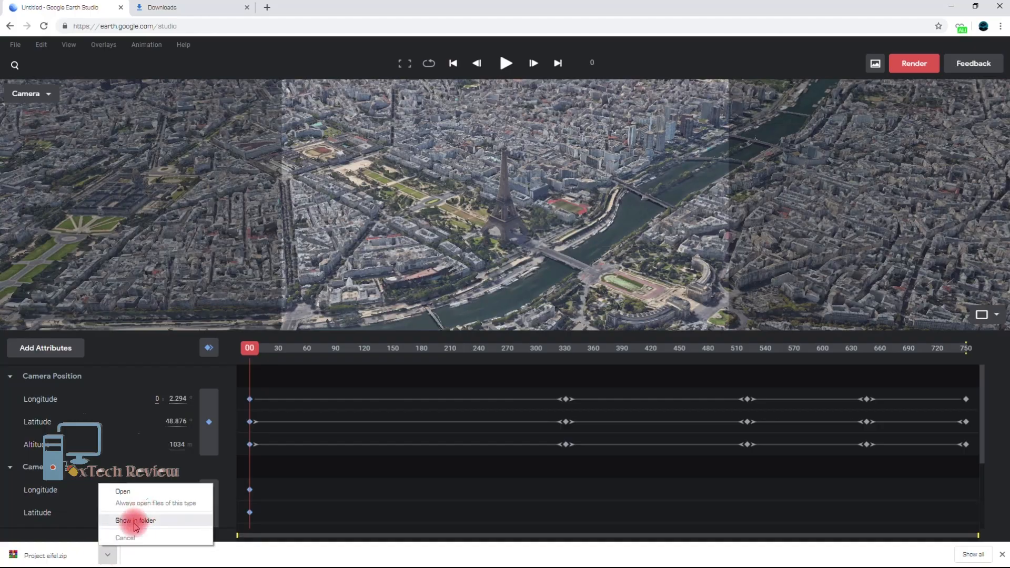
Show the downloaded Project eifel.zip in its Downloads folder.
click(136, 521)
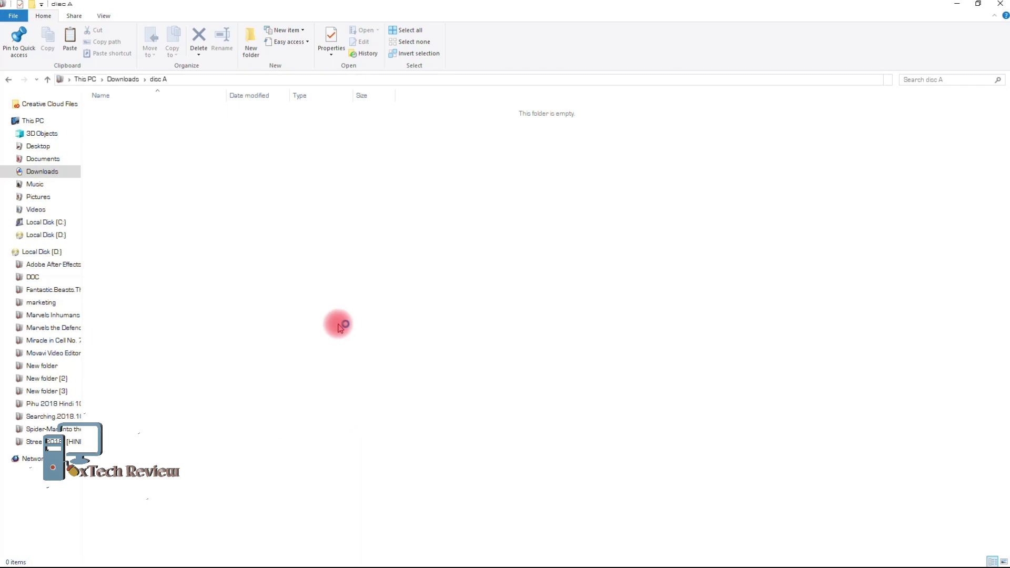
Extract Project eifel.zip into its own Project eifel folder in disc A.
right_click(117, 111)
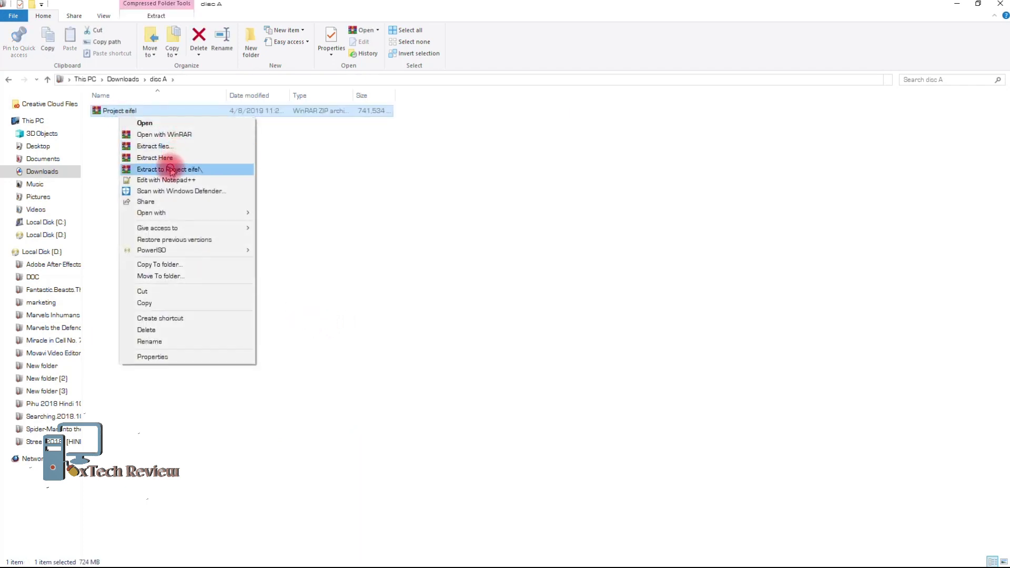
click(170, 168)
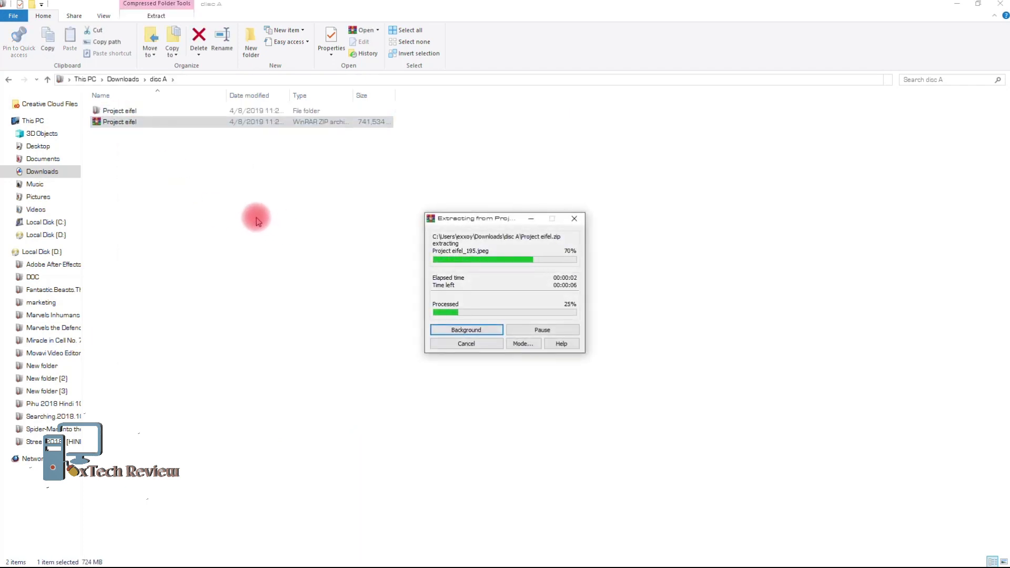
mouse_move(157, 192)
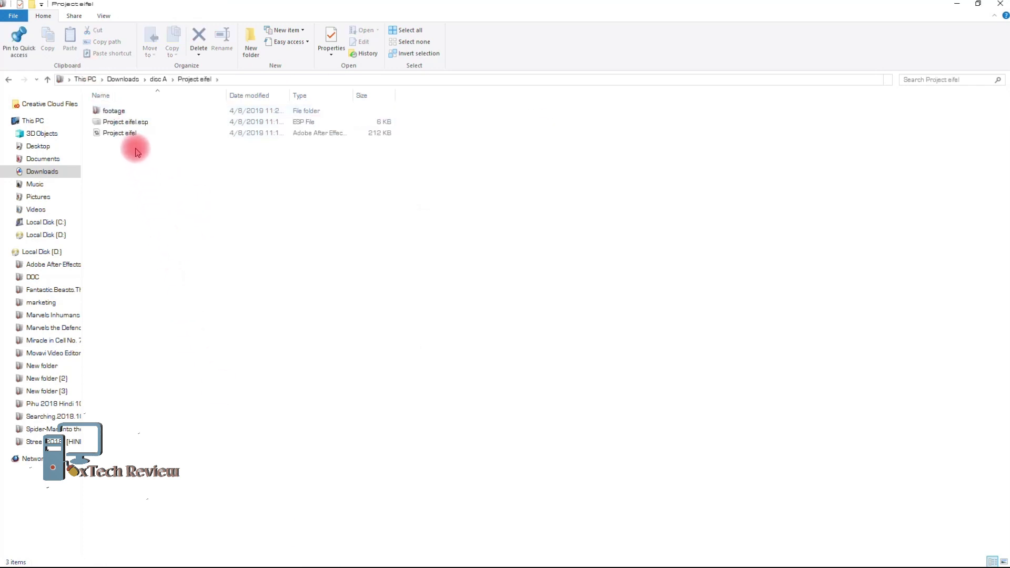
Open Project eifel.jsx with Adobe After Effects via More apps.
click(120, 133)
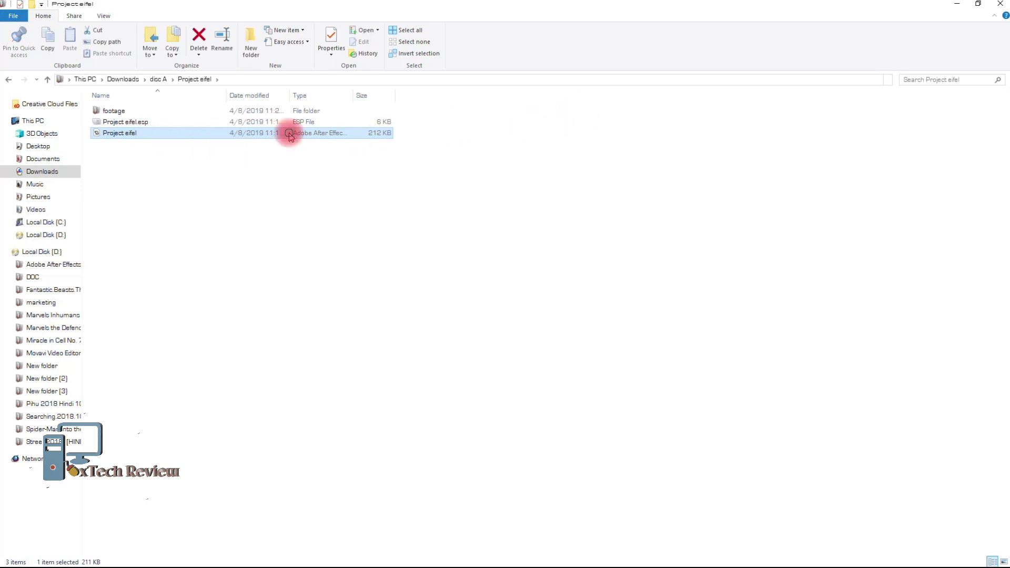
double_click(120, 132)
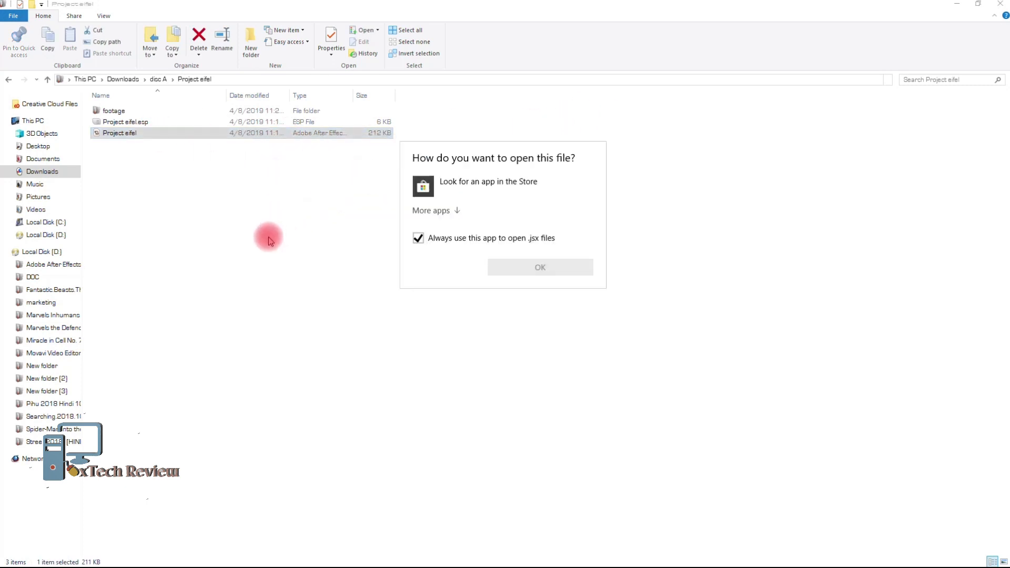
click(432, 211)
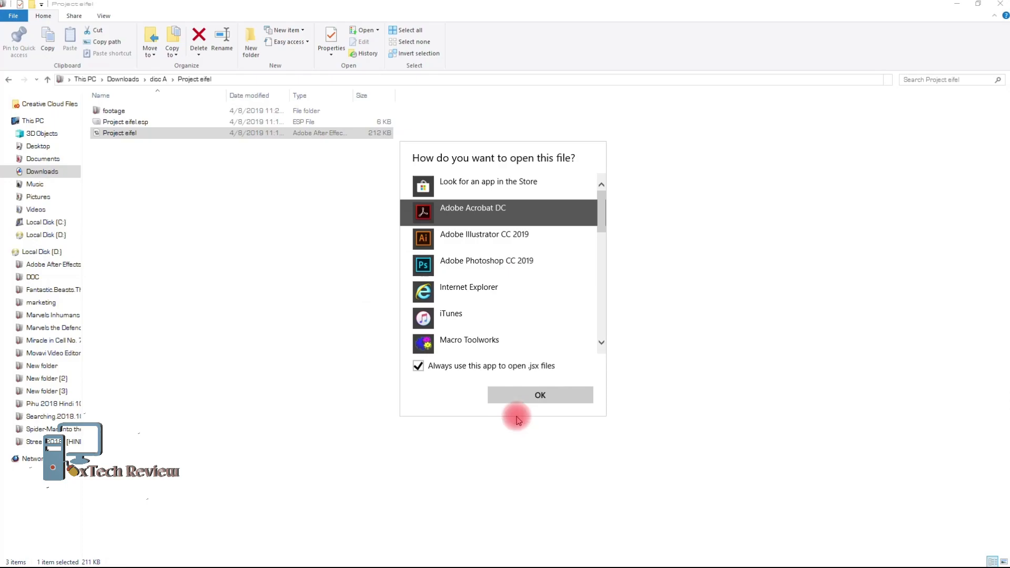
click(540, 395)
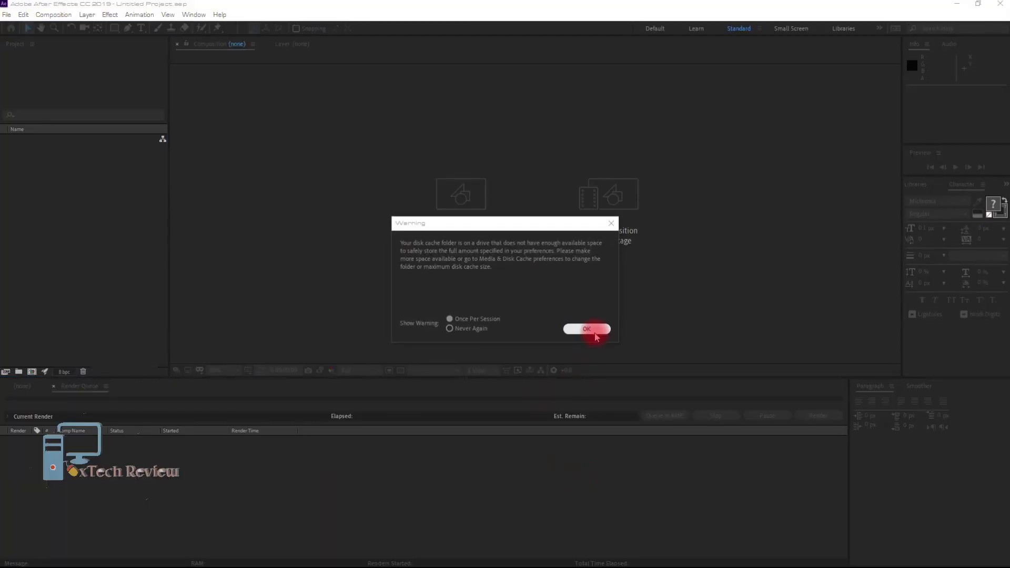
Dismiss the disk cache warning and Home screen, then reach the File menu's script commands.
click(588, 328)
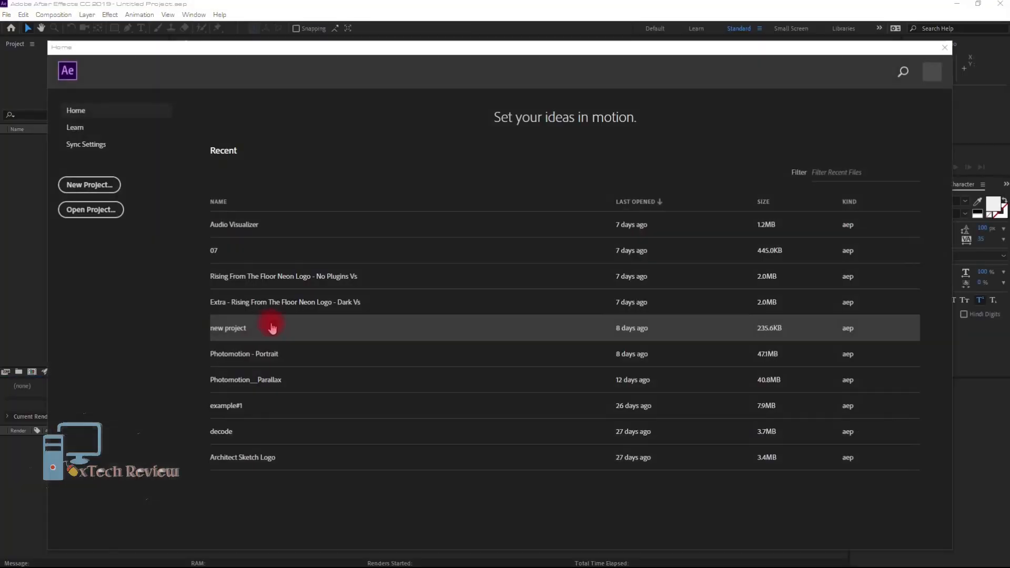
click(946, 48)
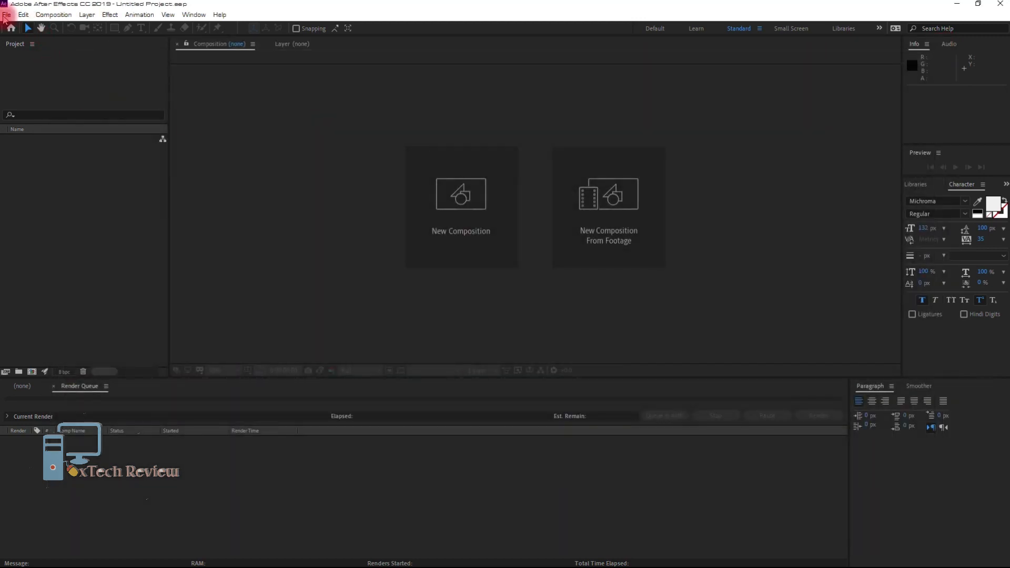
click(9, 20)
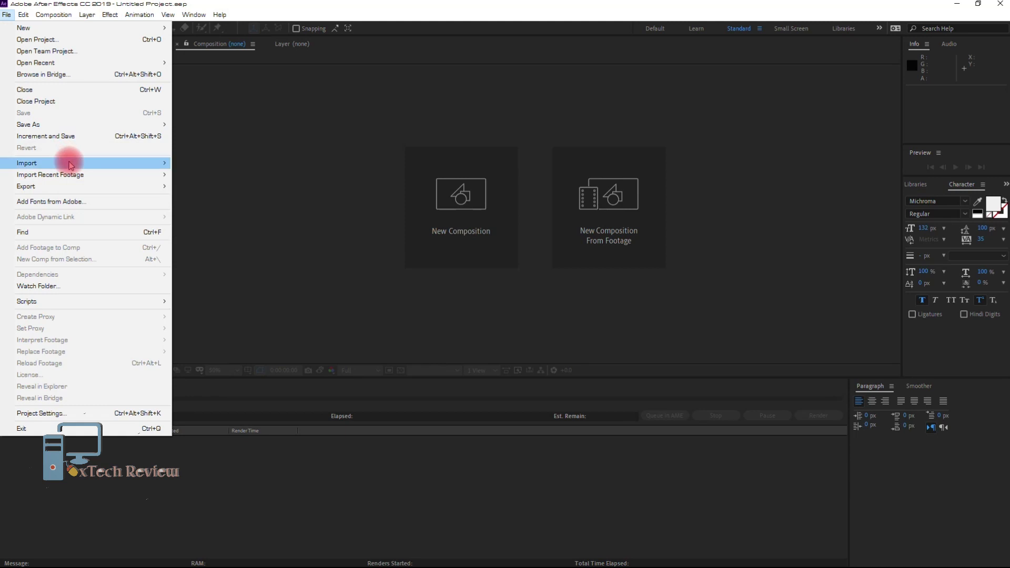
mouse_move(52, 413)
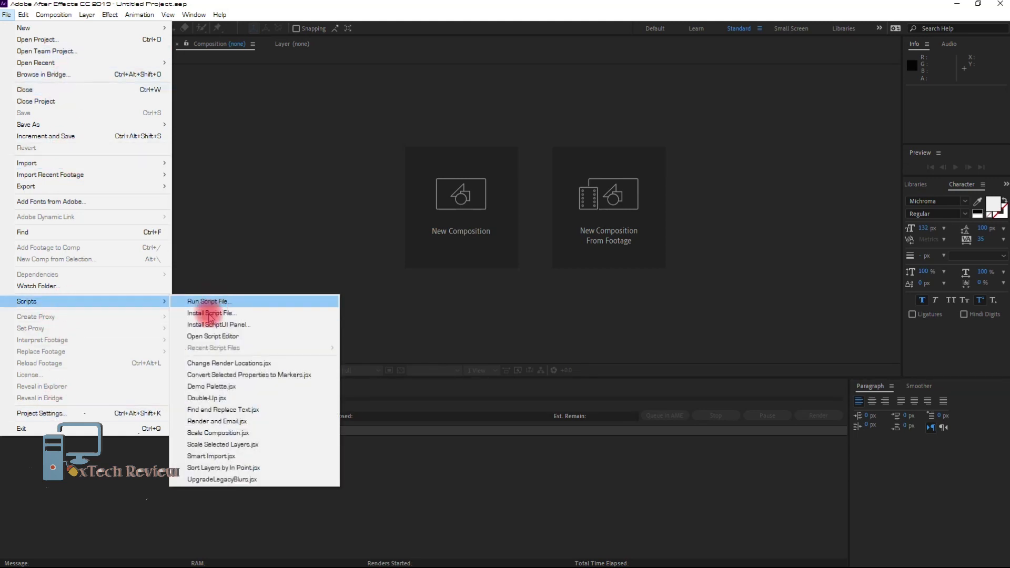
Run Project eifel.jsx from Downloads > disc A > Project eifel to build the composition.
click(210, 312)
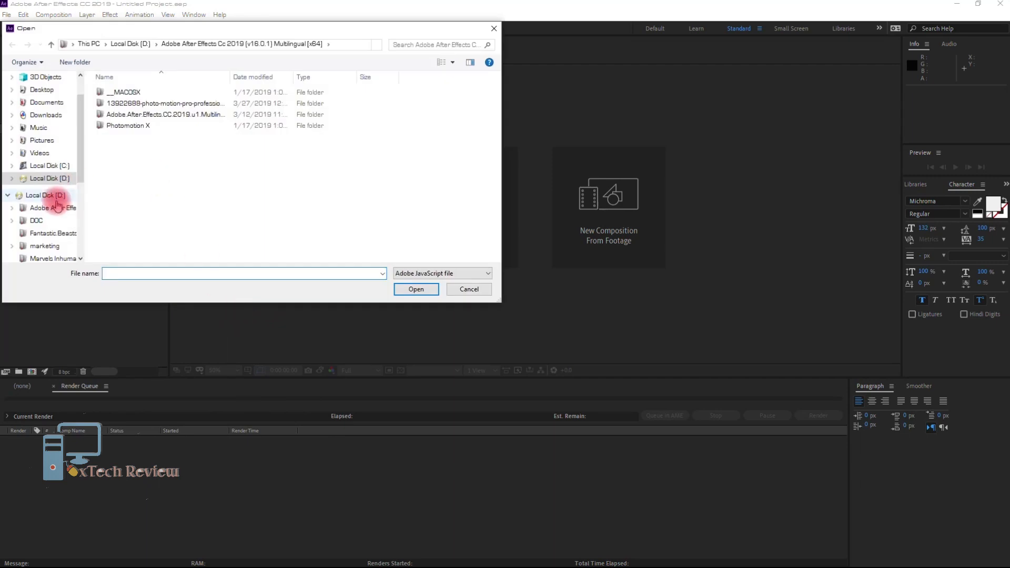
click(47, 102)
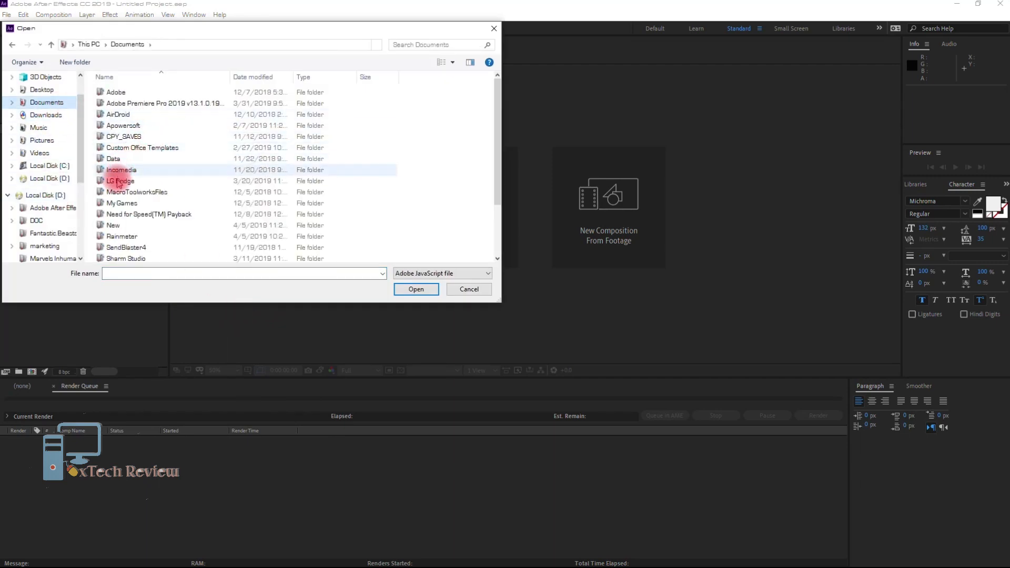
scroll(down, 3)
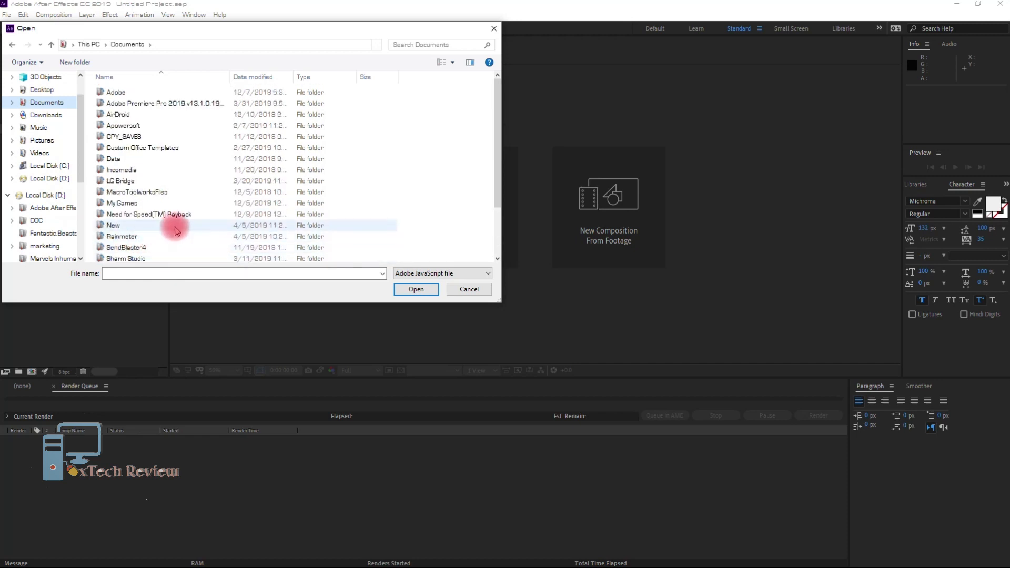
click(46, 115)
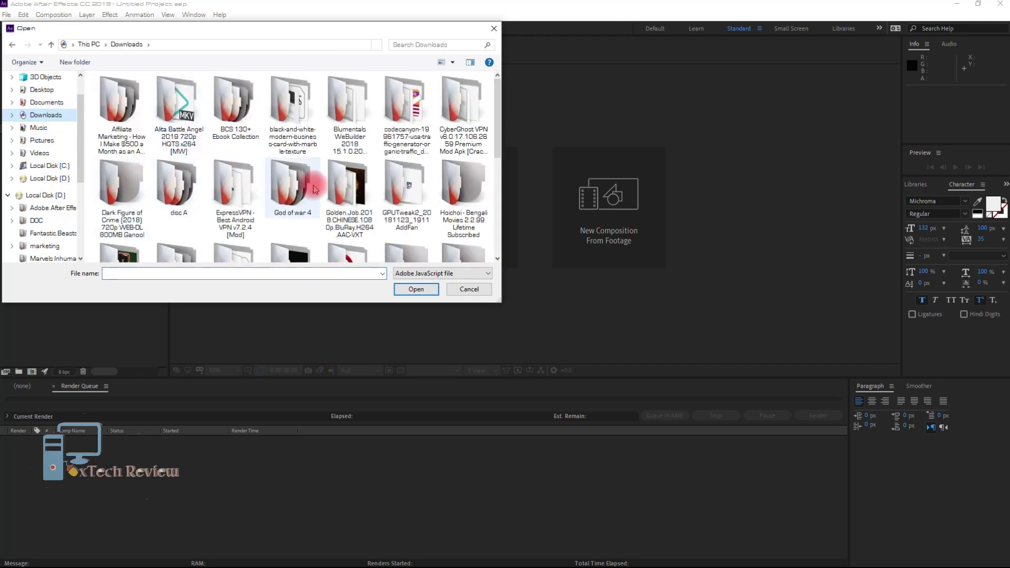
double_click(179, 181)
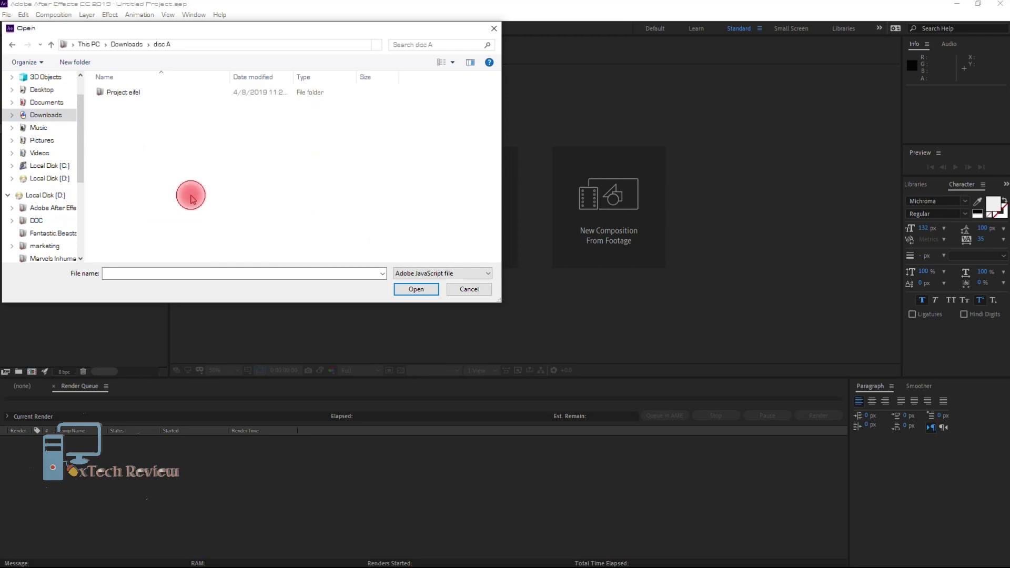
double_click(118, 92)
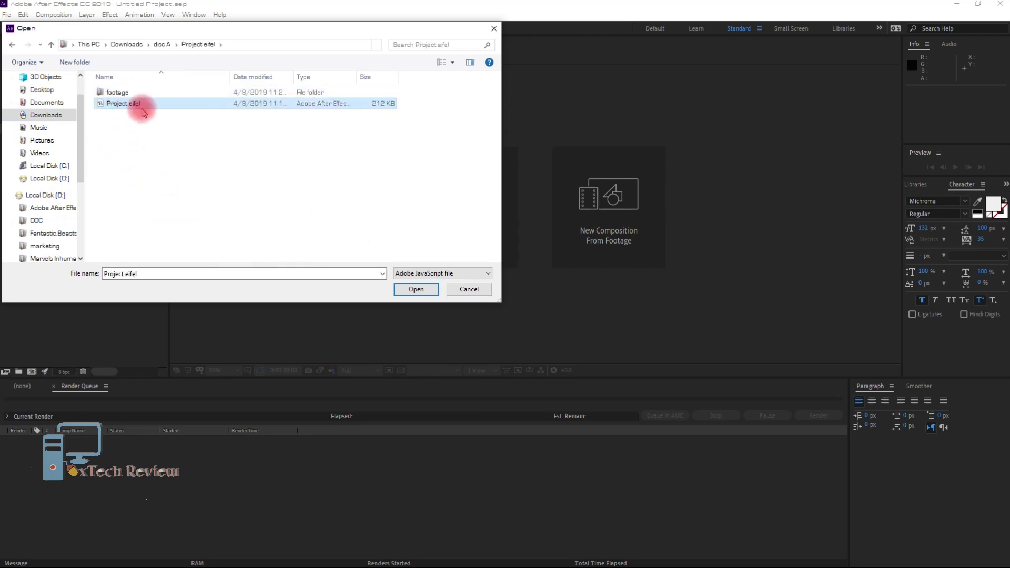
click(417, 289)
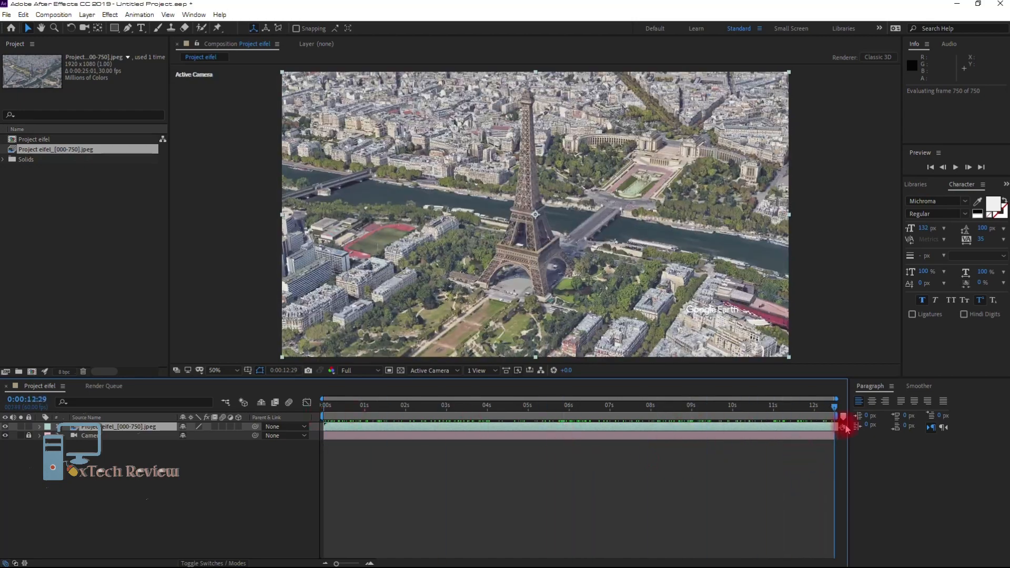
Add the Project eifel composition to the render queue, outputting to Project eifel.avi.
click(105, 386)
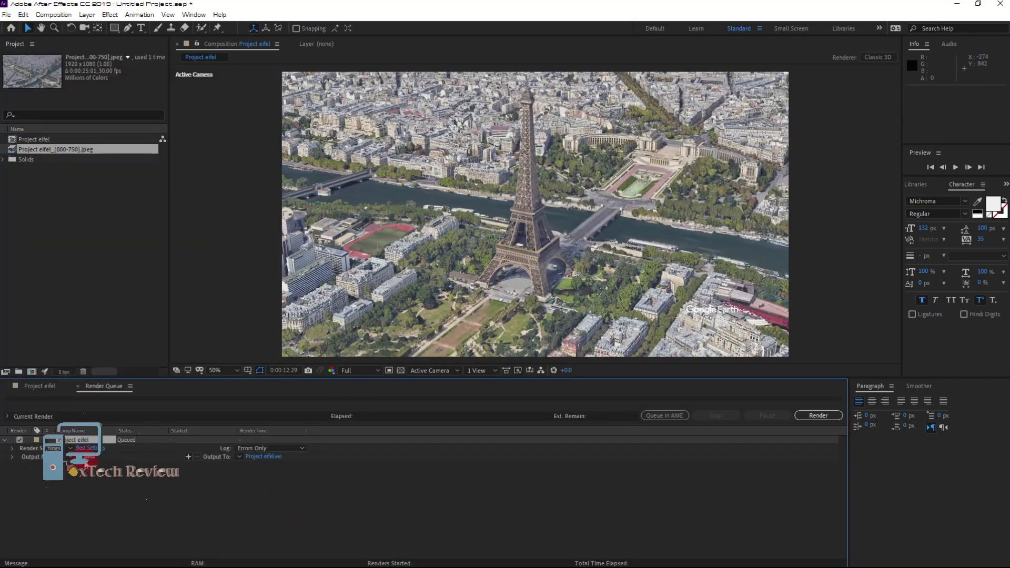
click(819, 416)
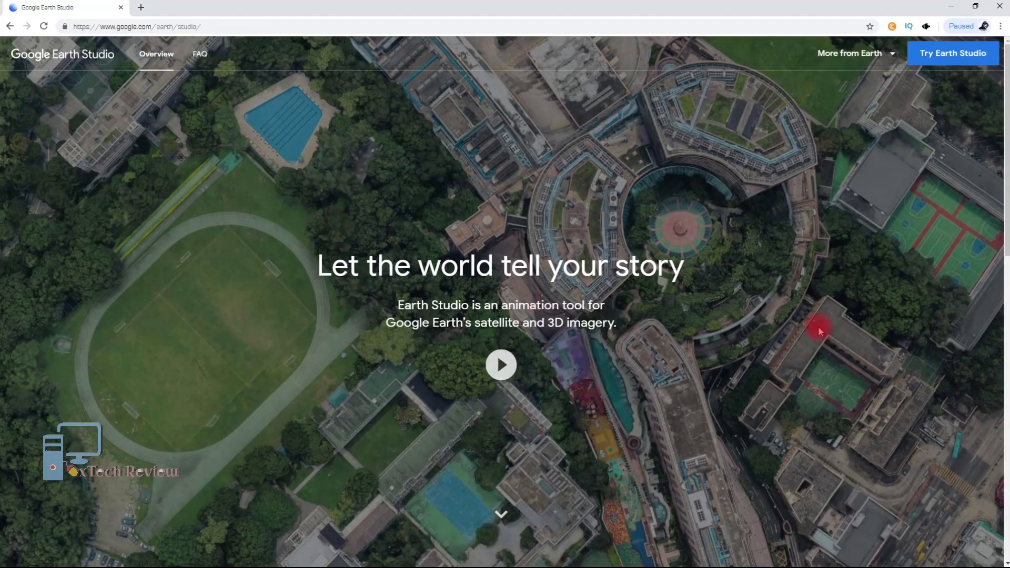
mouse_move(949, 61)
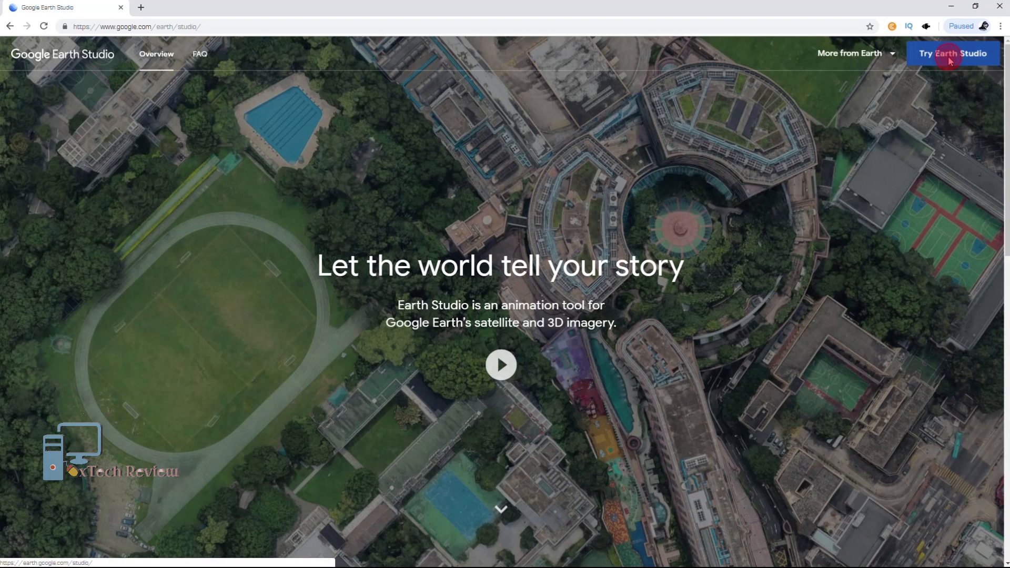
Choose Try Earth Studio on the overview page, leading to a Google sign-in.
click(953, 53)
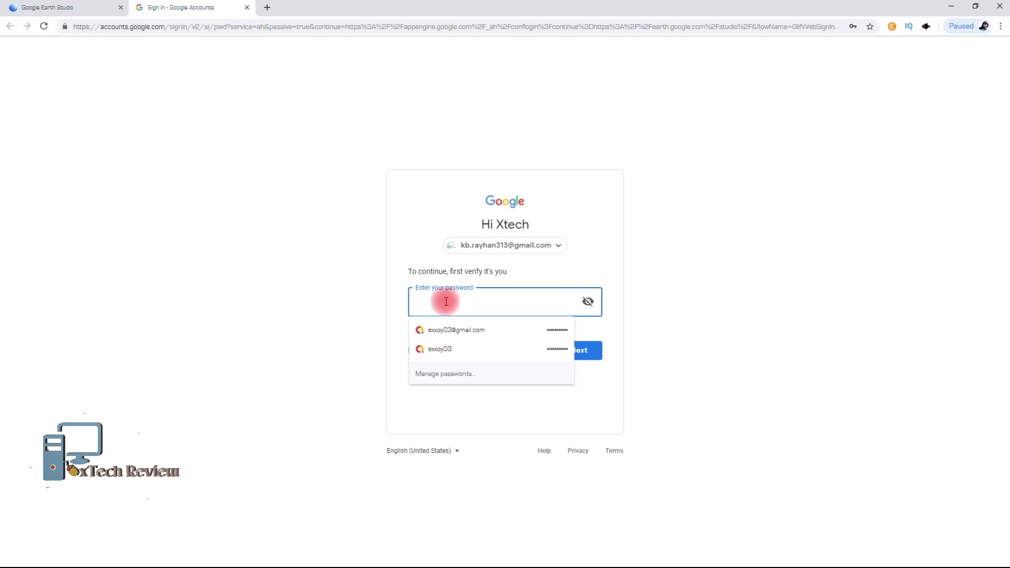
mouse_move(468, 308)
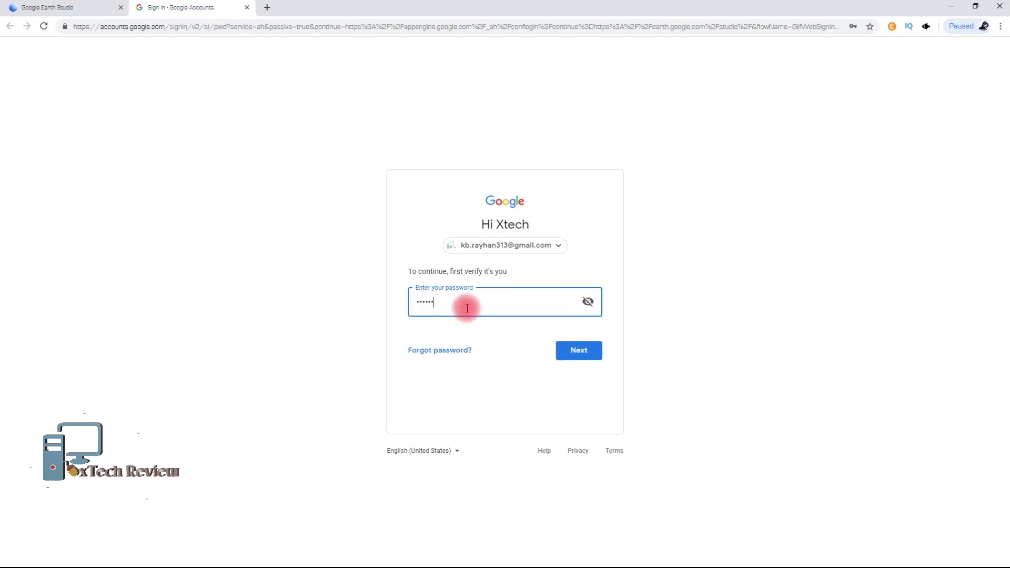
Enter the Google account password and continue to the Earth Studio sign-up form.
text(••••)
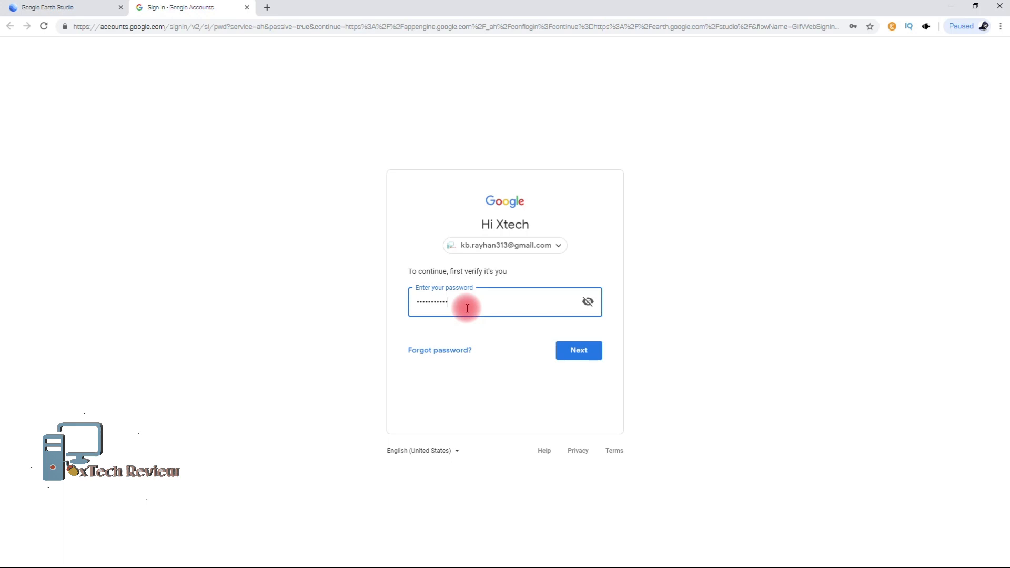
click(579, 350)
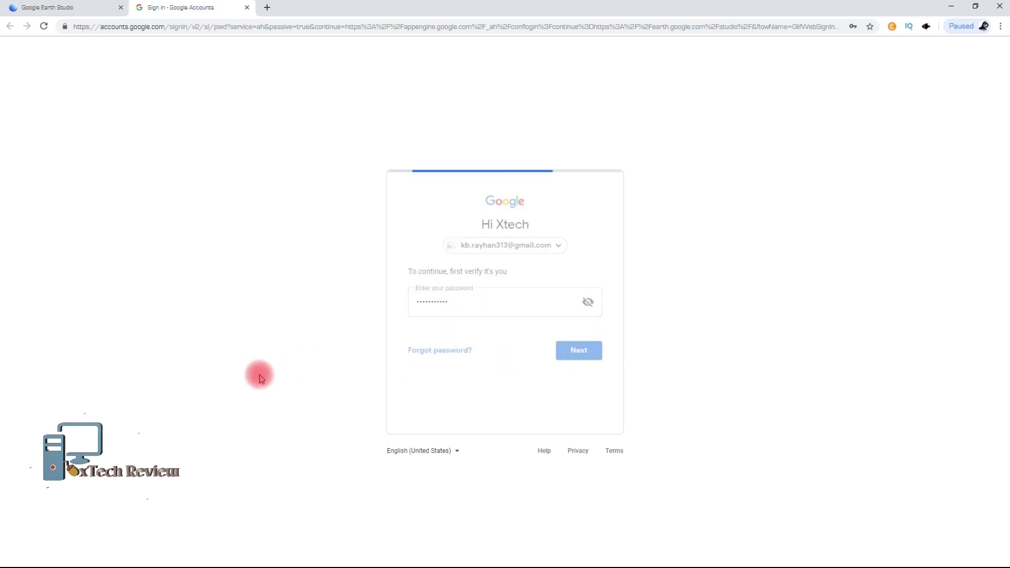
click(579, 351)
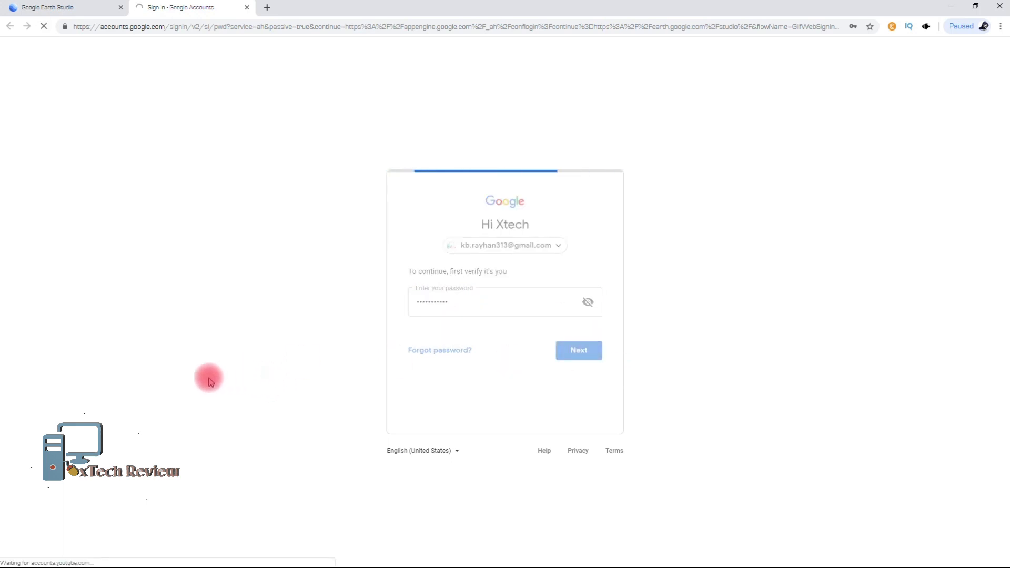
click(579, 351)
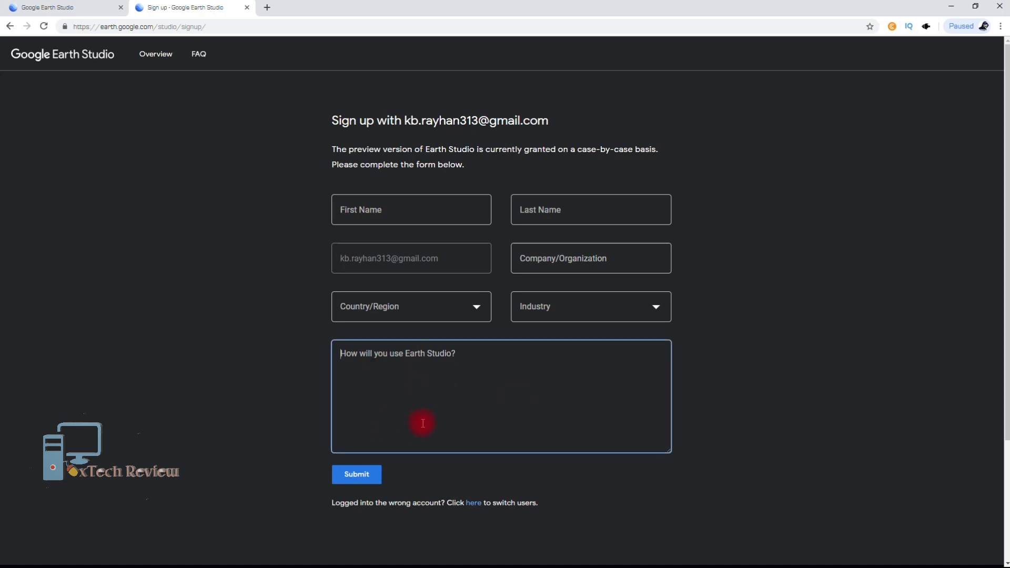
mouse_move(425, 421)
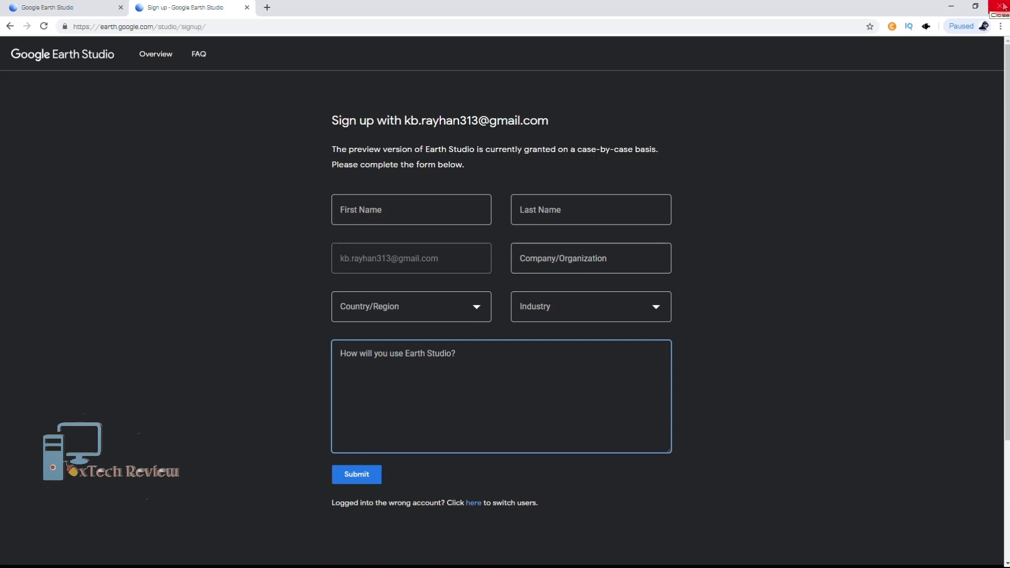
Close Chrome with the Earth Studio sign-up form, leaving the desktop showing.
click(1000, 5)
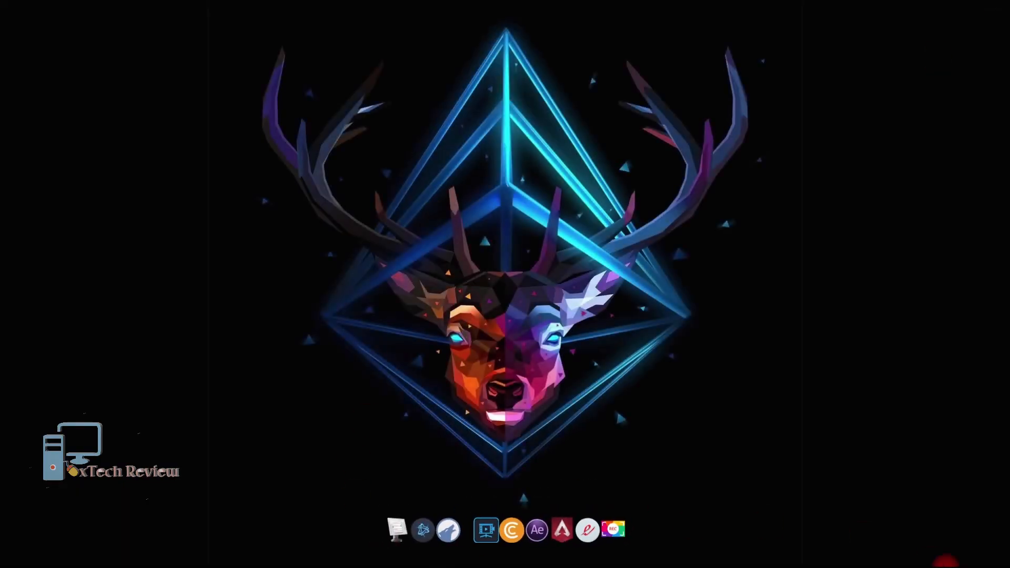